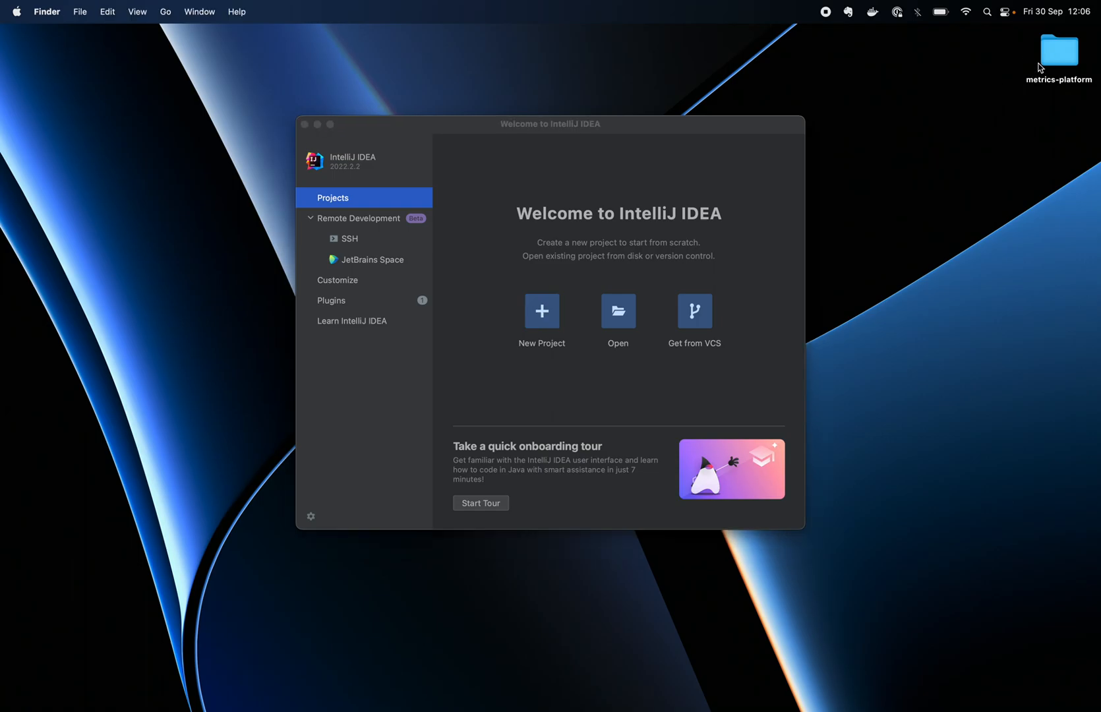
Start opening an existing project and navigate to the Desktop folder holding metrics-platform
left_click(1059, 49)
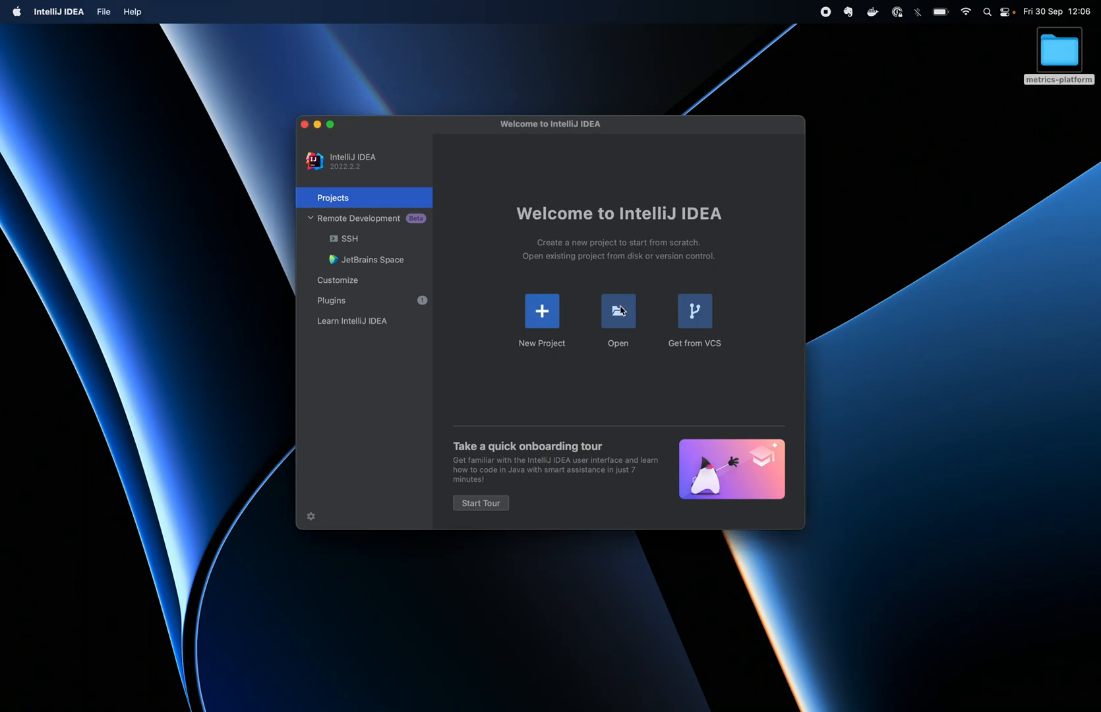
left_click(619, 311)
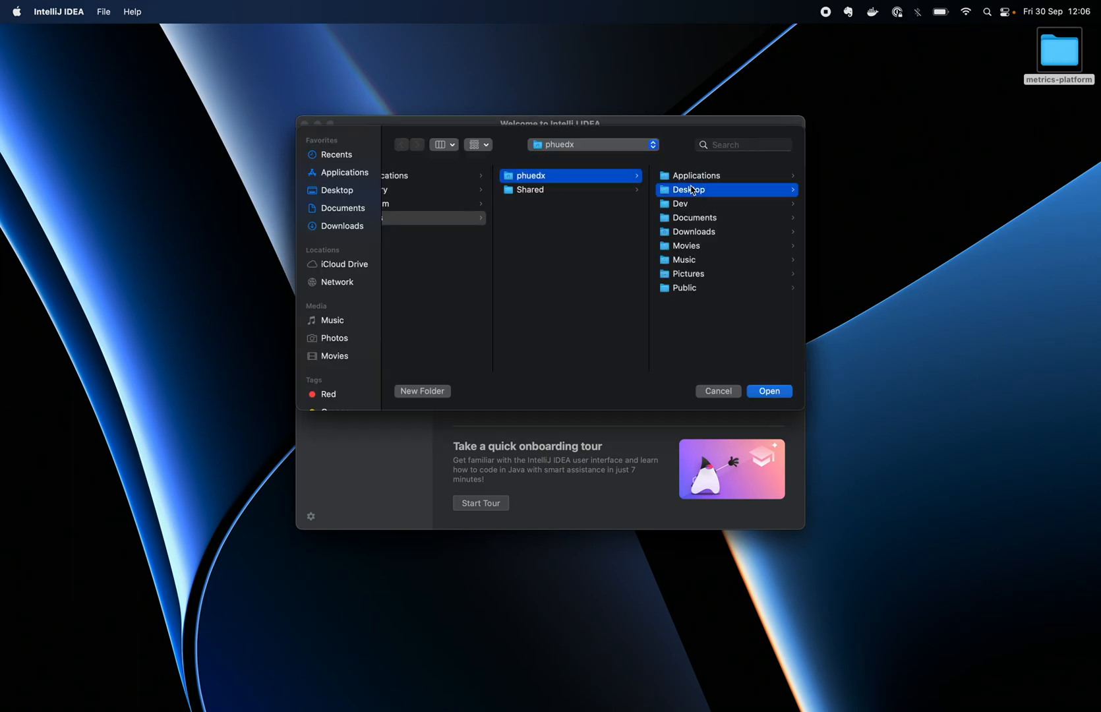
left_click(769, 392)
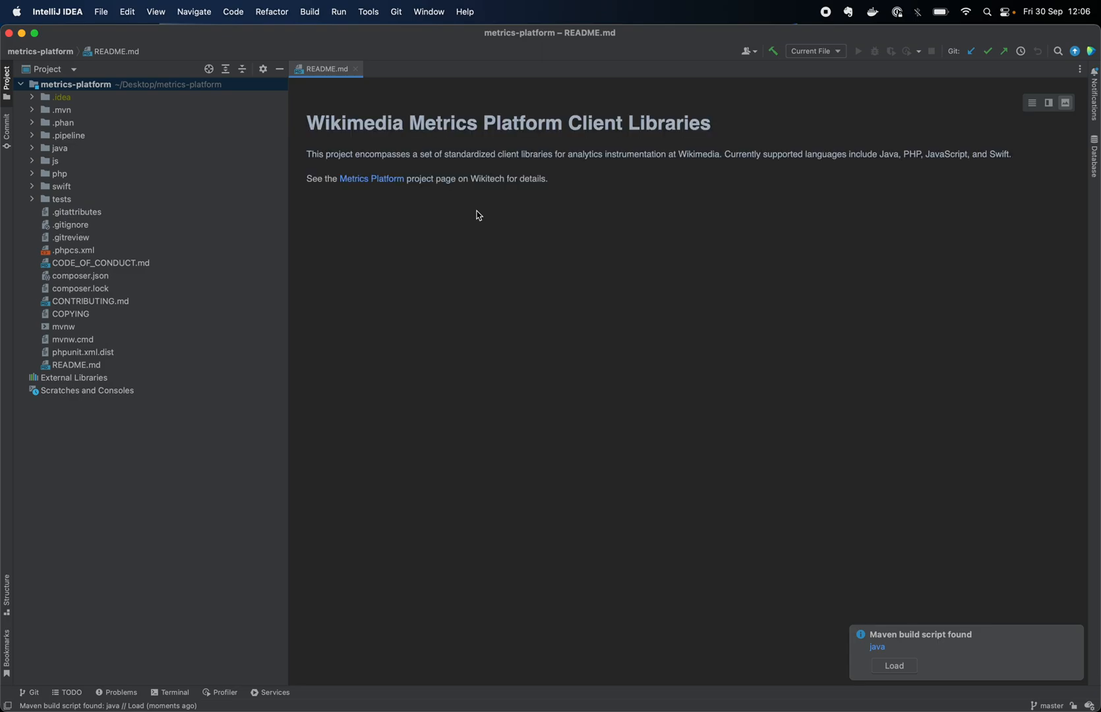
mouse_move(331, 261)
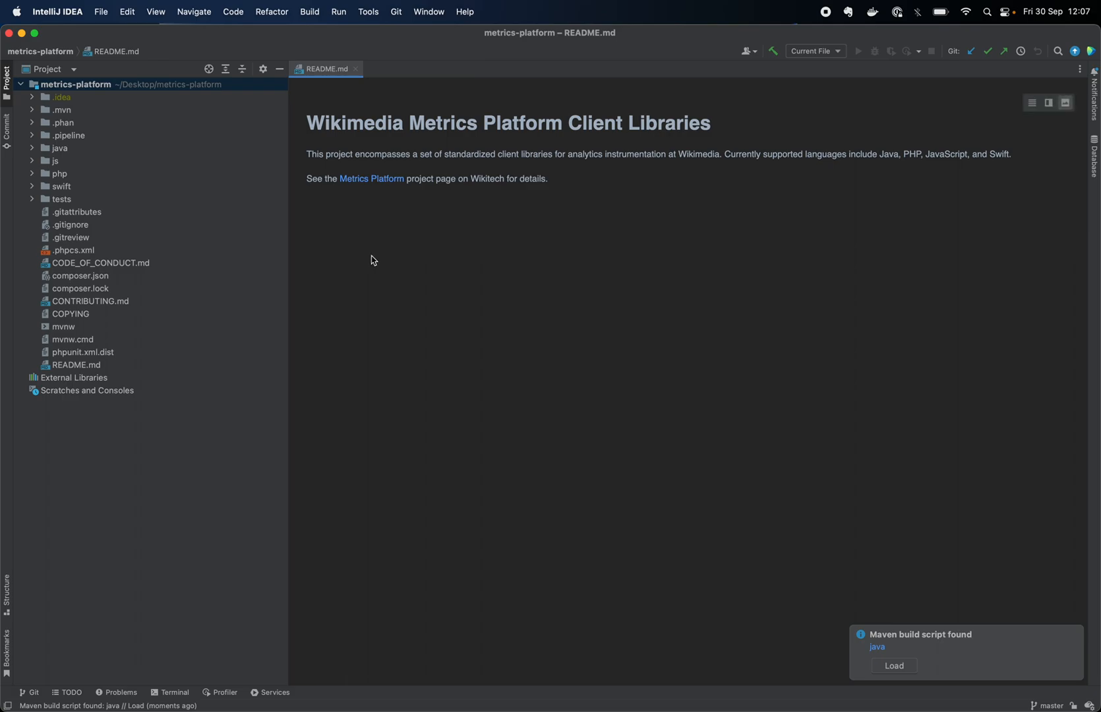
mouse_move(355, 254)
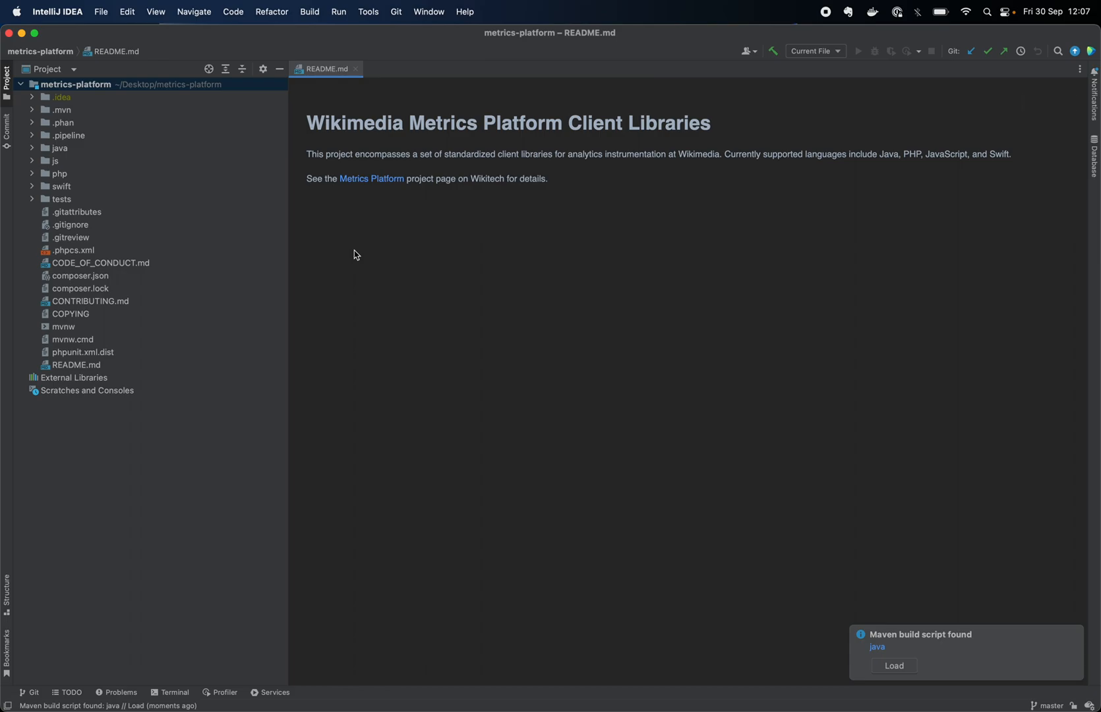
mouse_move(37, 153)
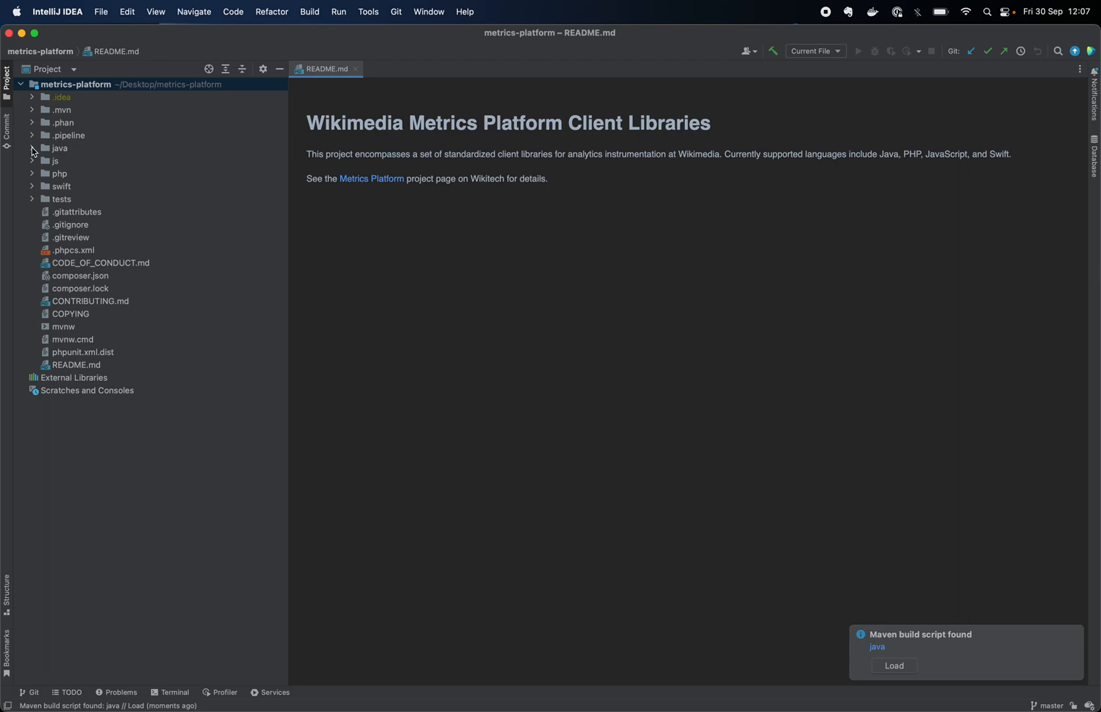
Expand the java folder to show its src, target and pom.xml
left_click(31, 148)
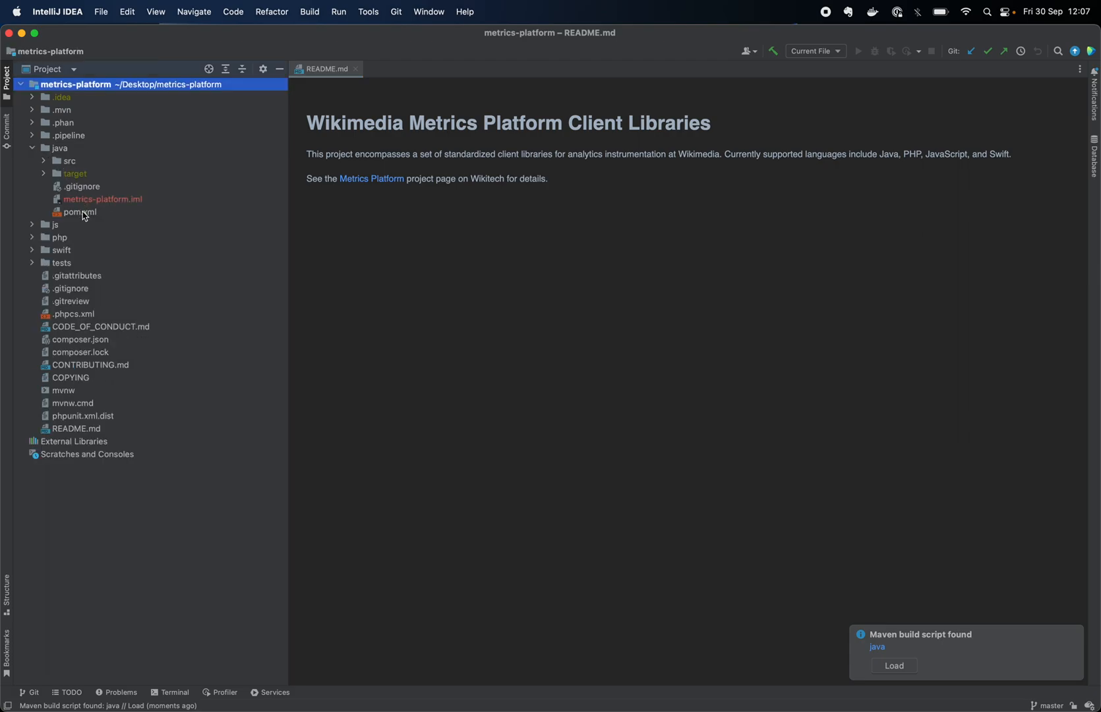
Bring up the context actions for the java module's pom.xml to add it as a Maven project
right_click(78, 211)
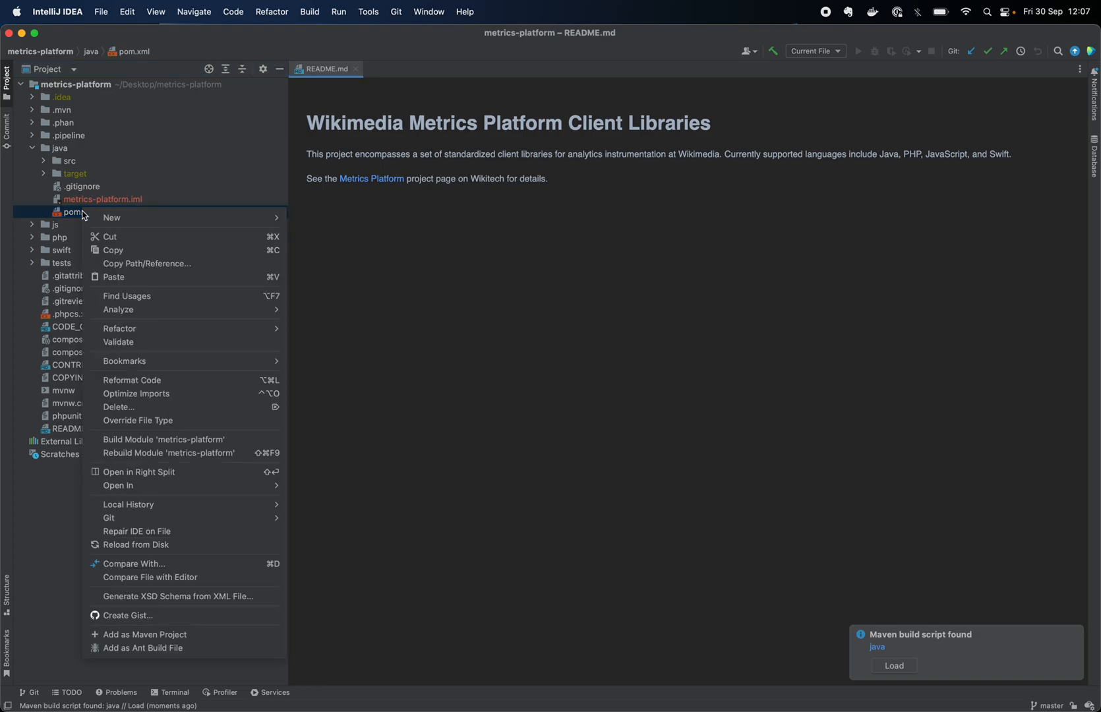
mouse_move(144, 634)
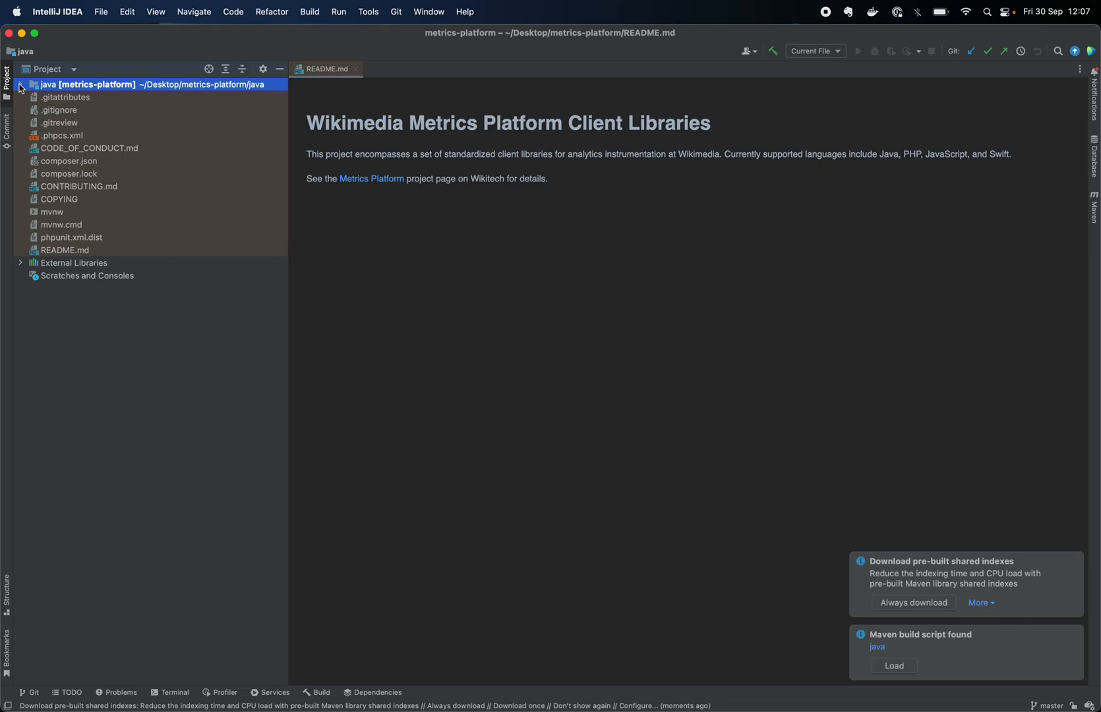
Expand src/main/java and src/test/java to list the module's source and test classes
left_click(20, 85)
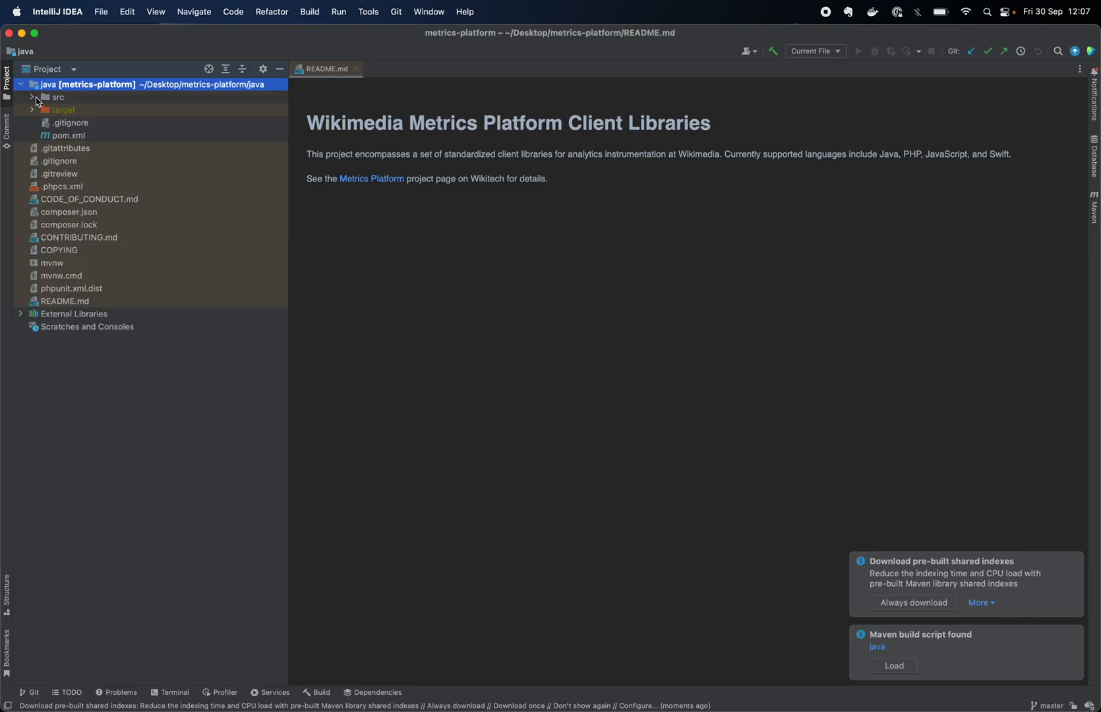
left_click(32, 96)
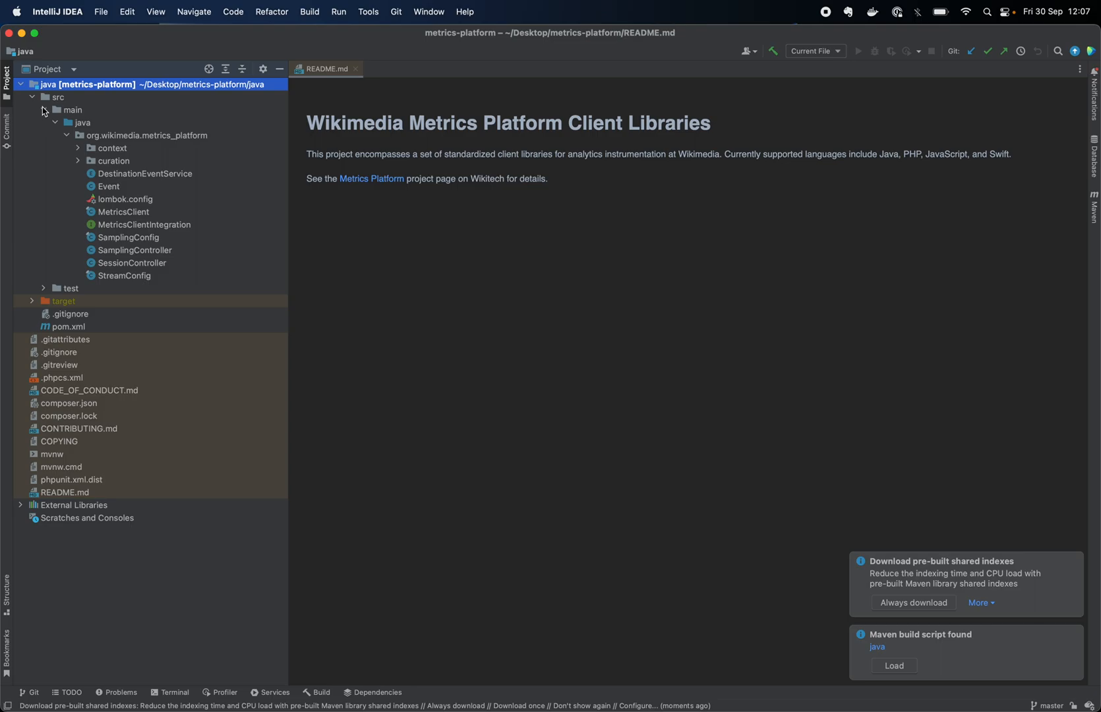
mouse_move(82, 126)
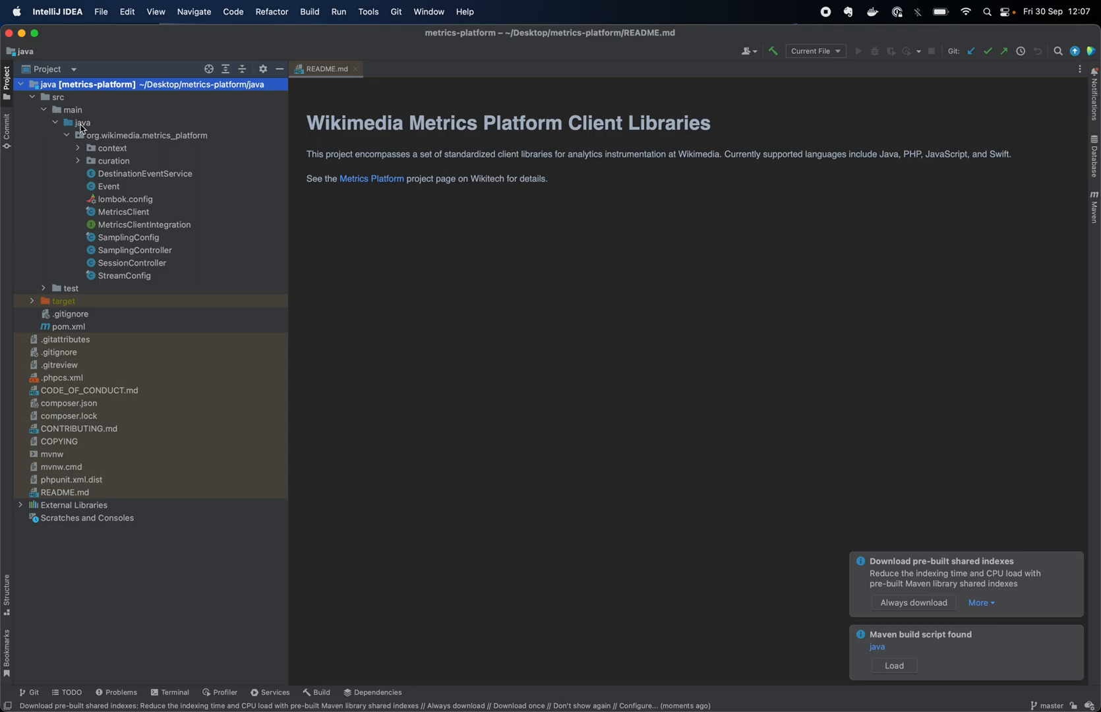
left_click(82, 123)
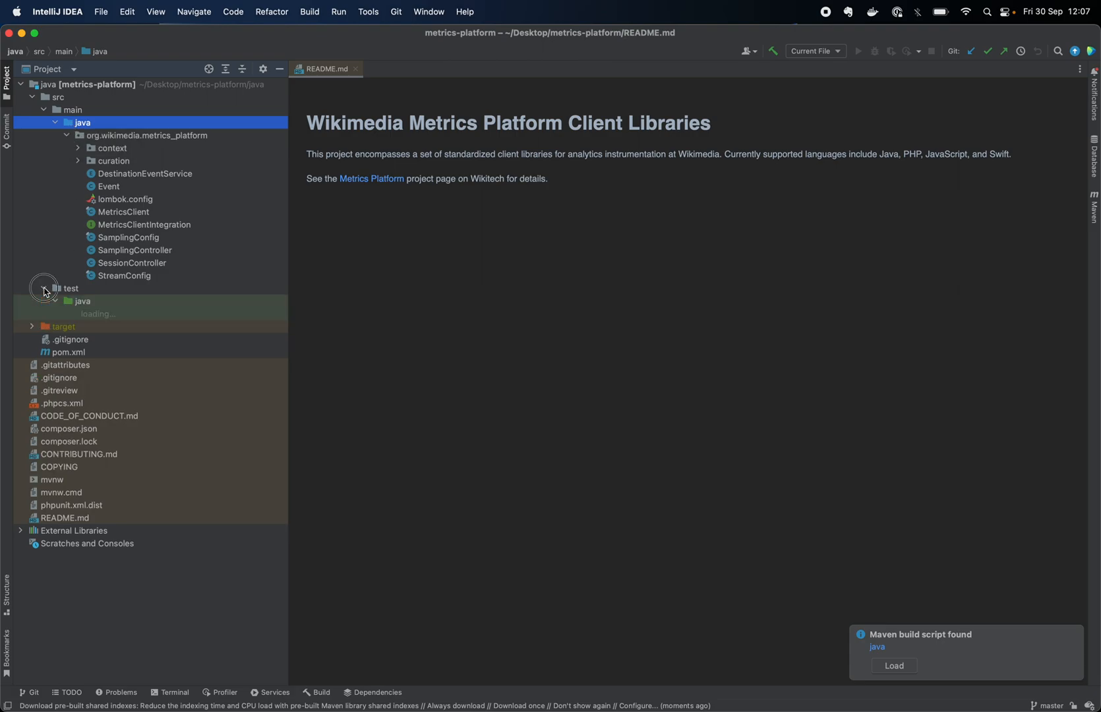
left_click(44, 301)
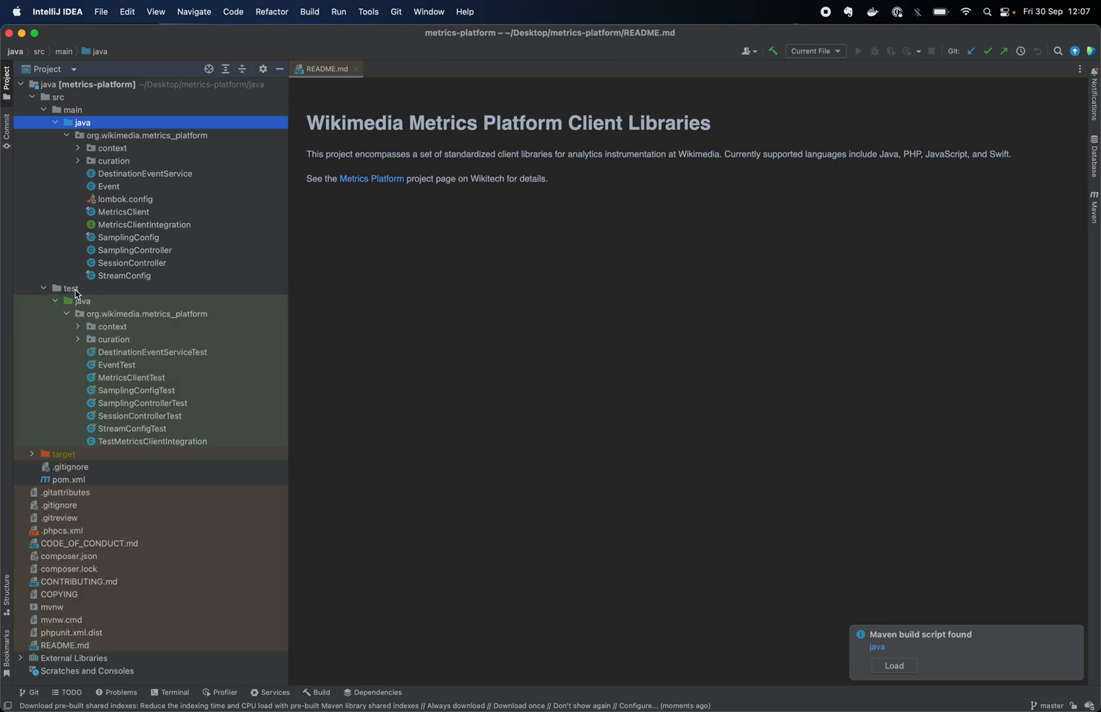
left_click(82, 300)
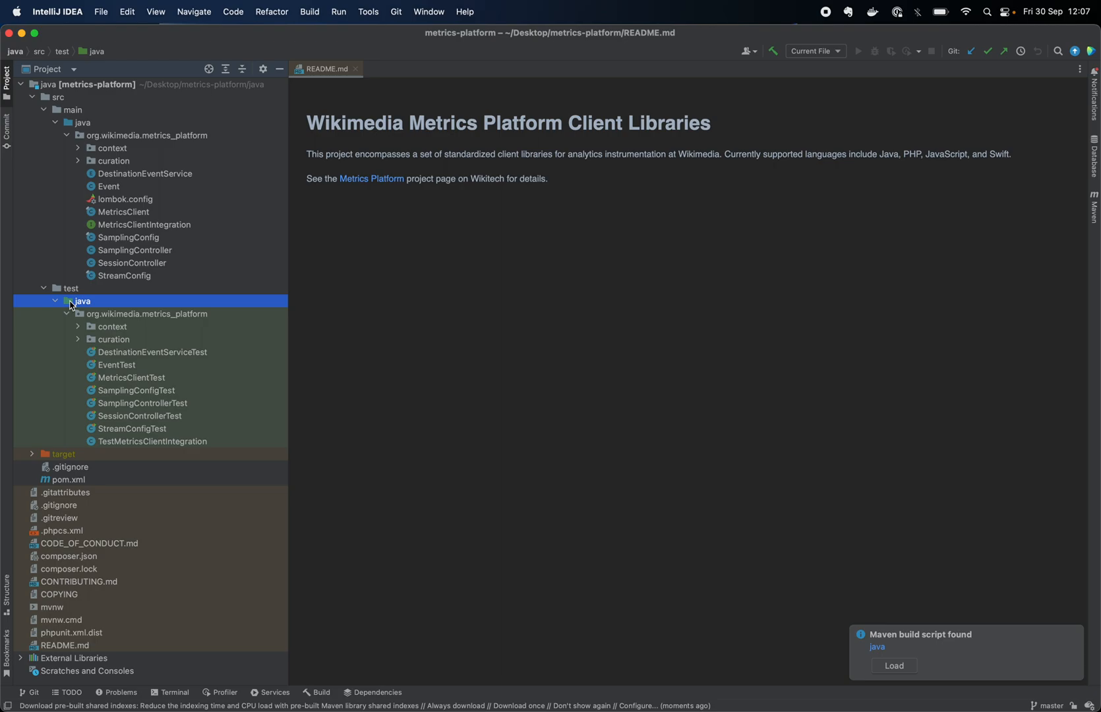
mouse_move(82, 301)
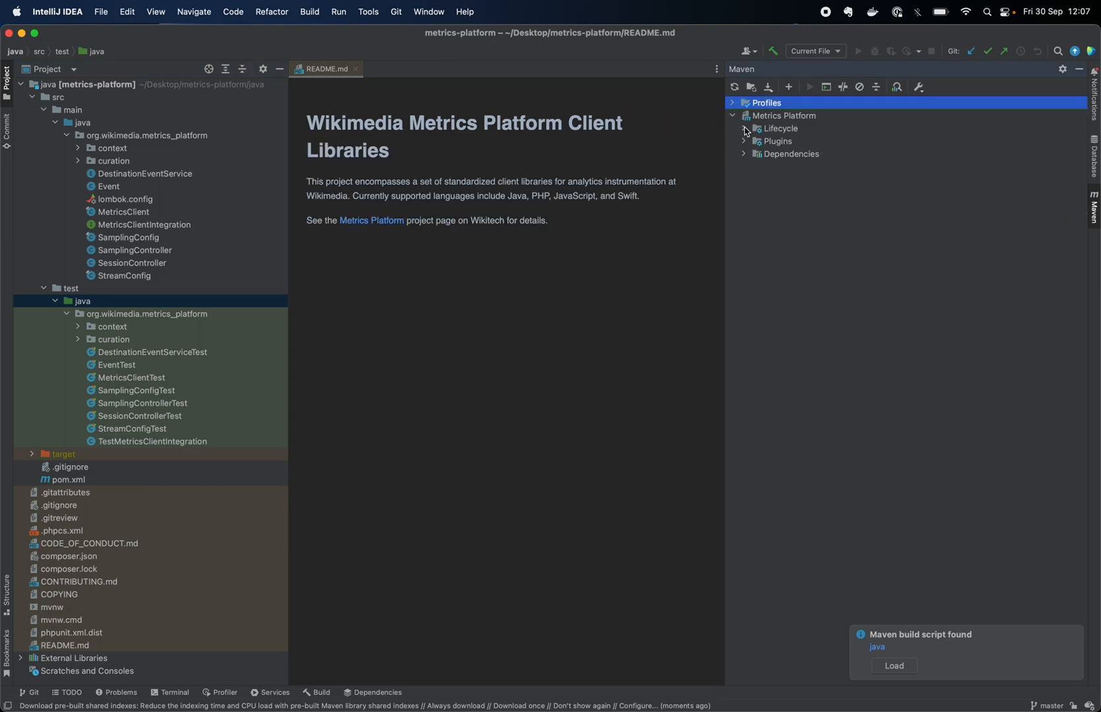
List the Metrics Platform Maven lifecycle goals and bring up the File menu
left_click(742, 128)
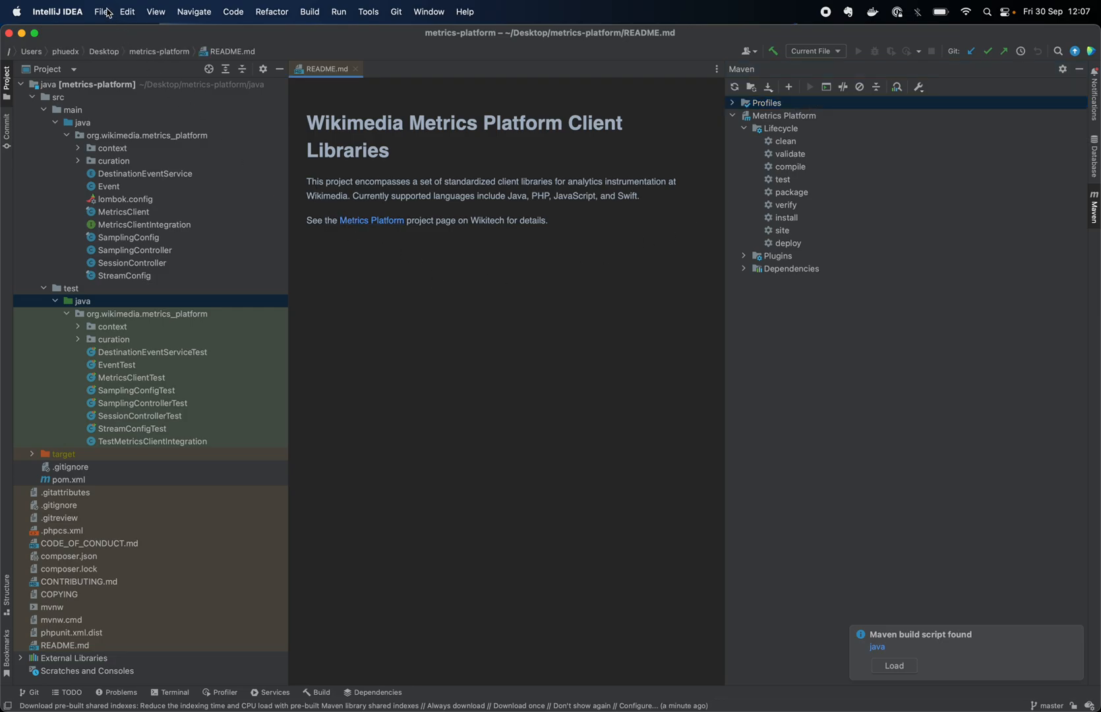
left_click(100, 12)
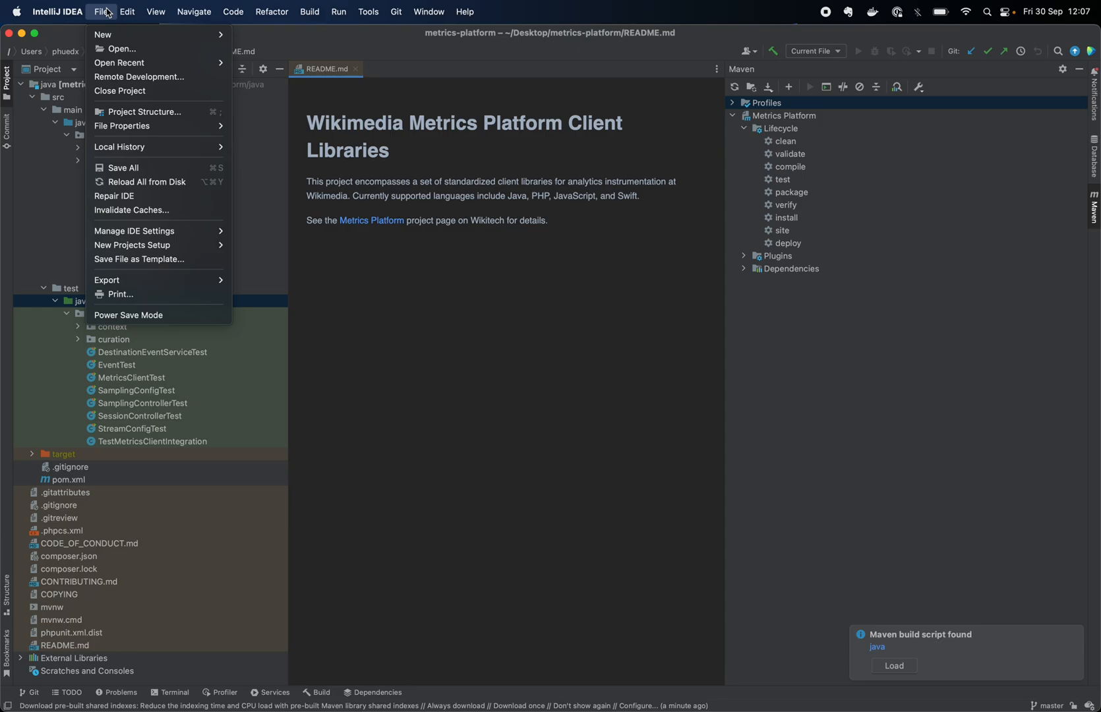
mouse_move(138, 112)
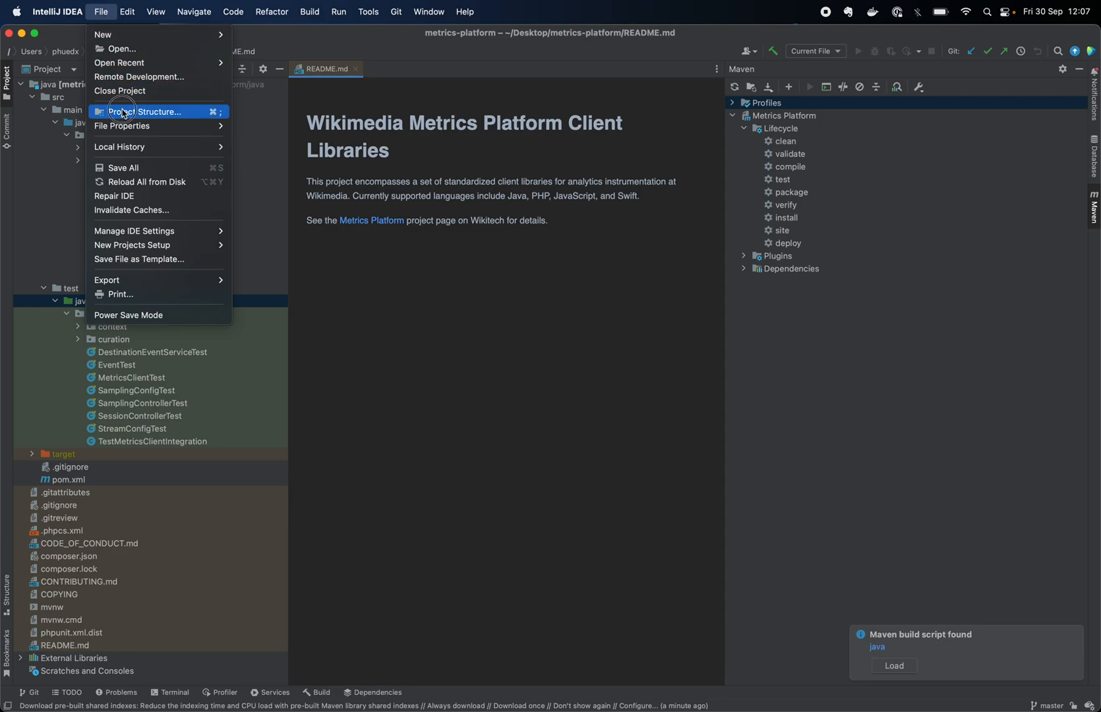
Show the metrics-platform Project settings in Project Structure and list the available SDKs
left_click(145, 112)
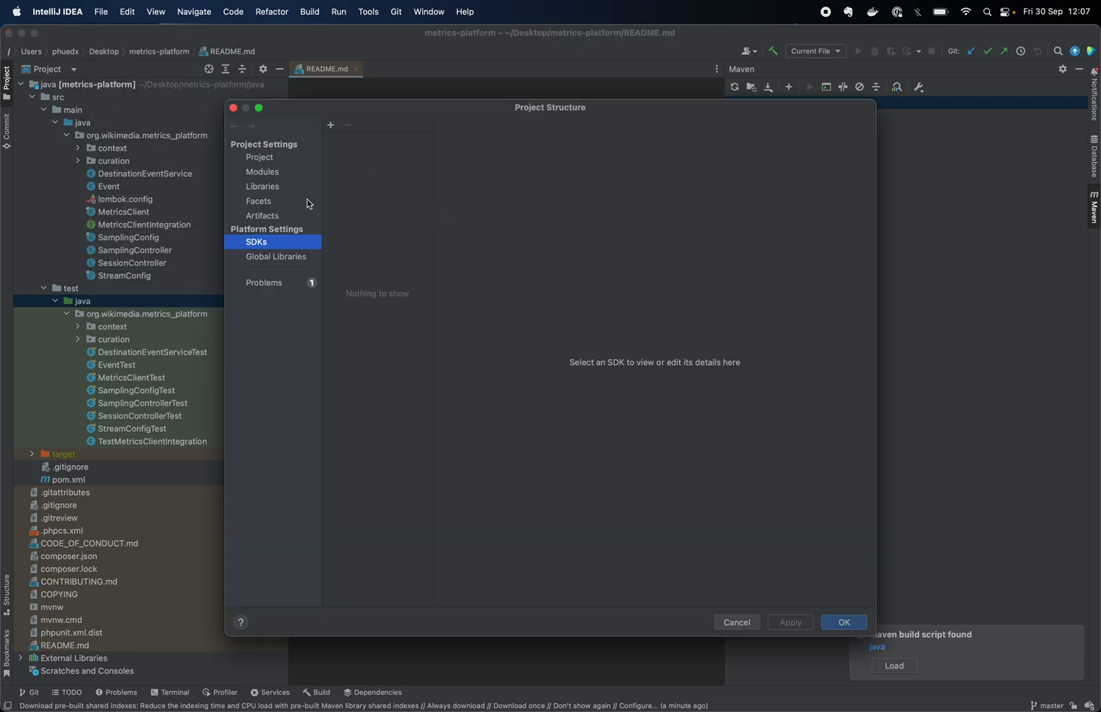
left_click(260, 157)
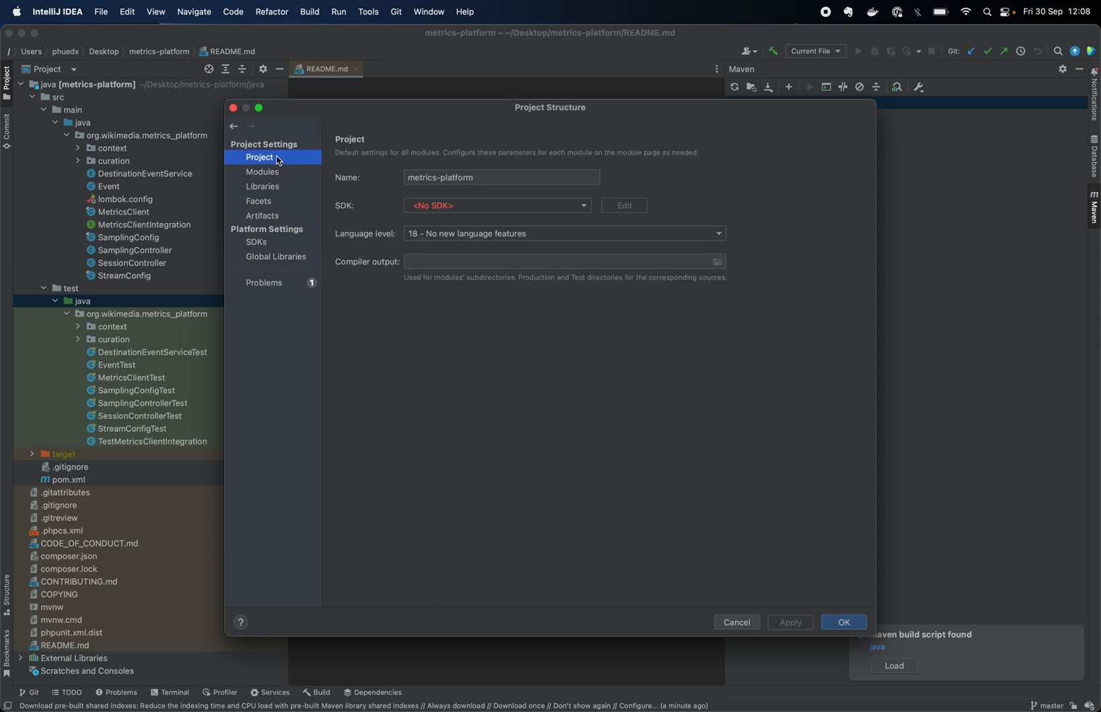
mouse_move(436, 209)
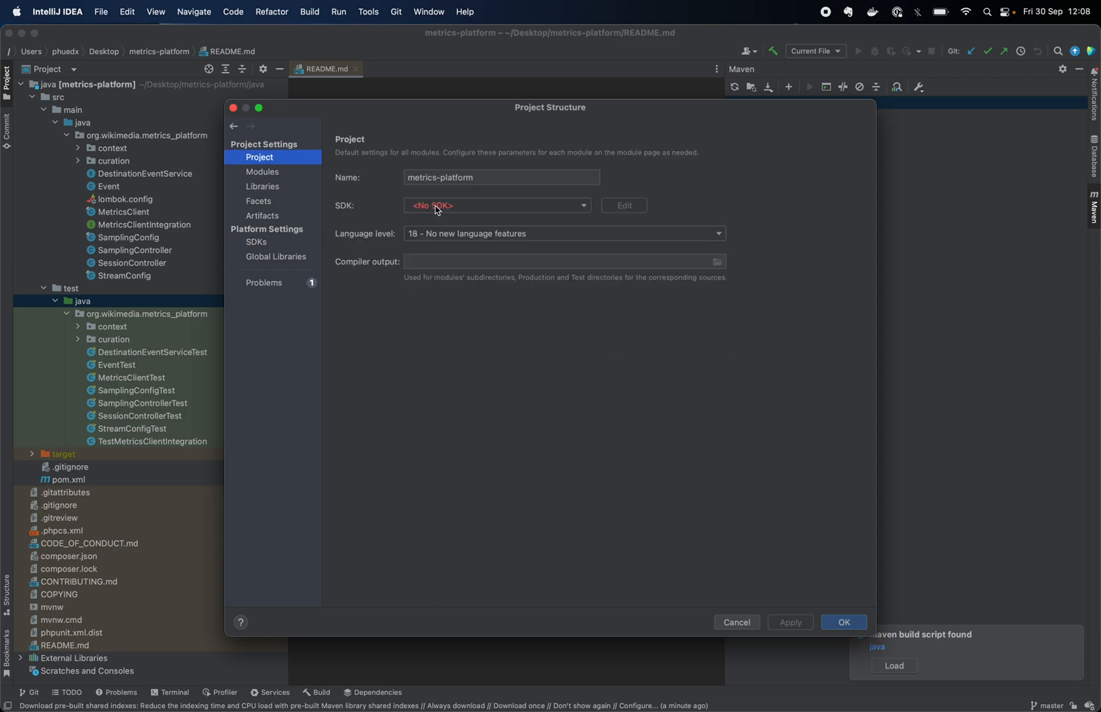
mouse_move(430, 212)
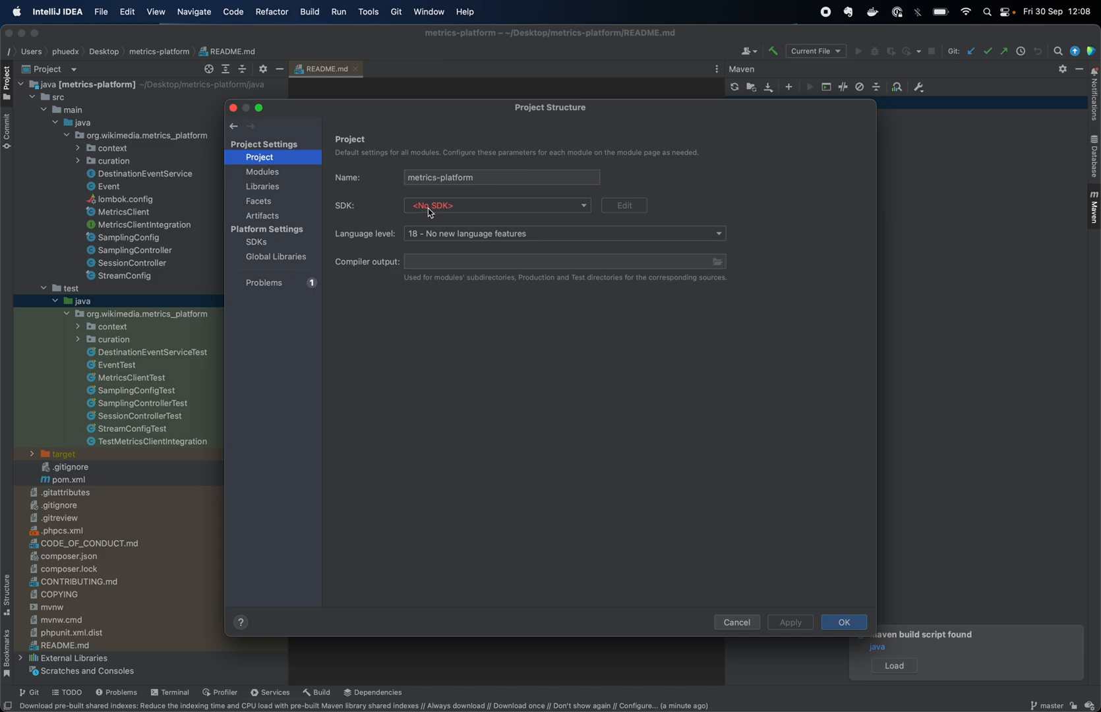
left_click(496, 206)
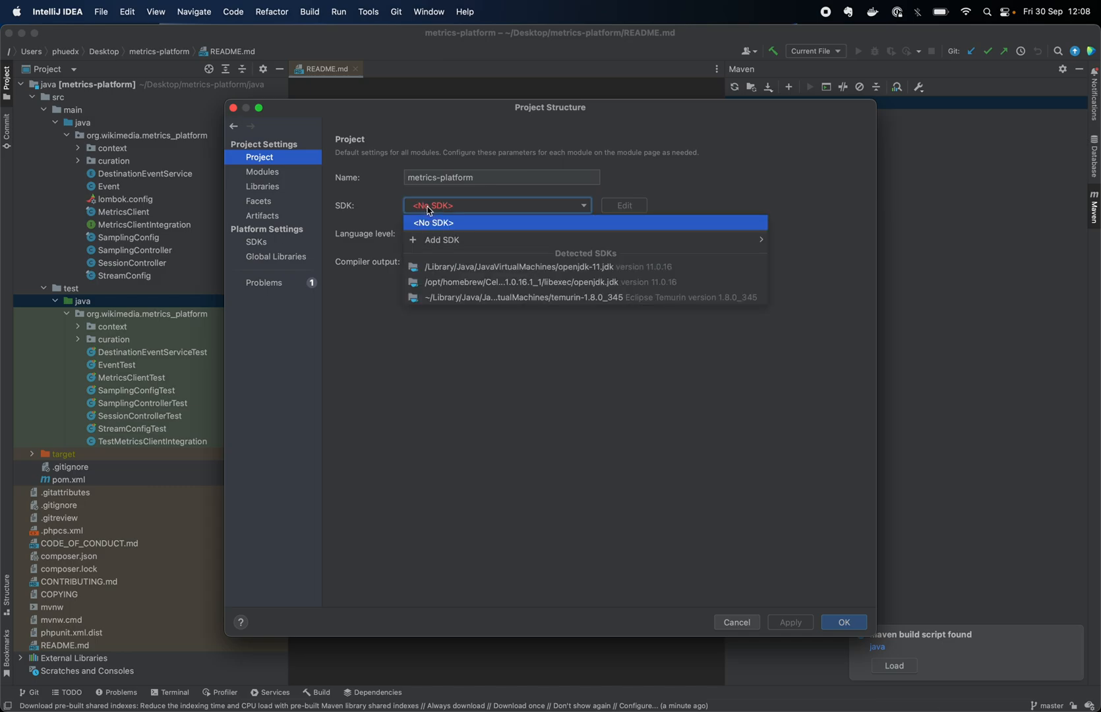
mouse_move(495, 267)
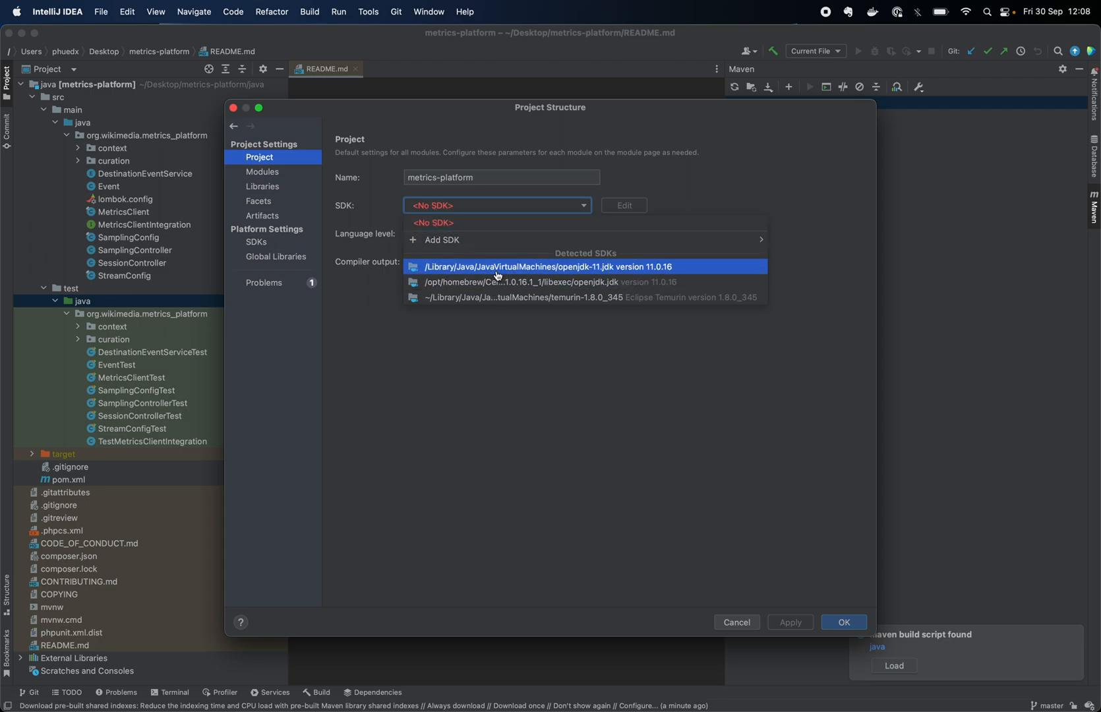
mouse_move(498, 269)
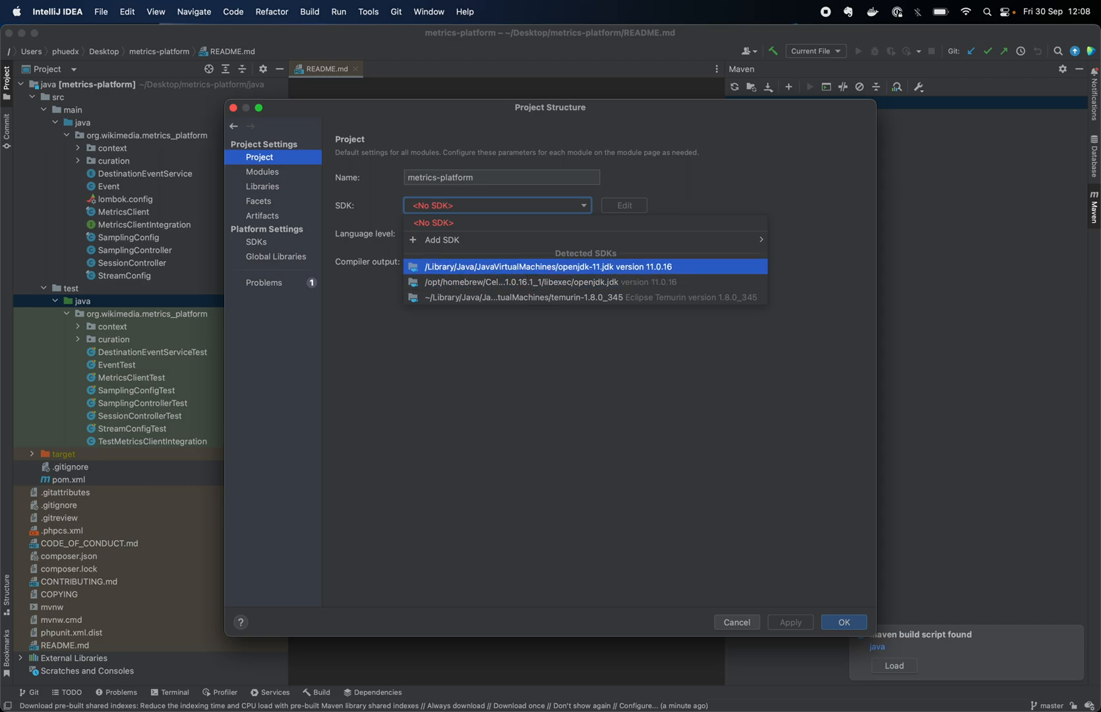
mouse_move(534, 297)
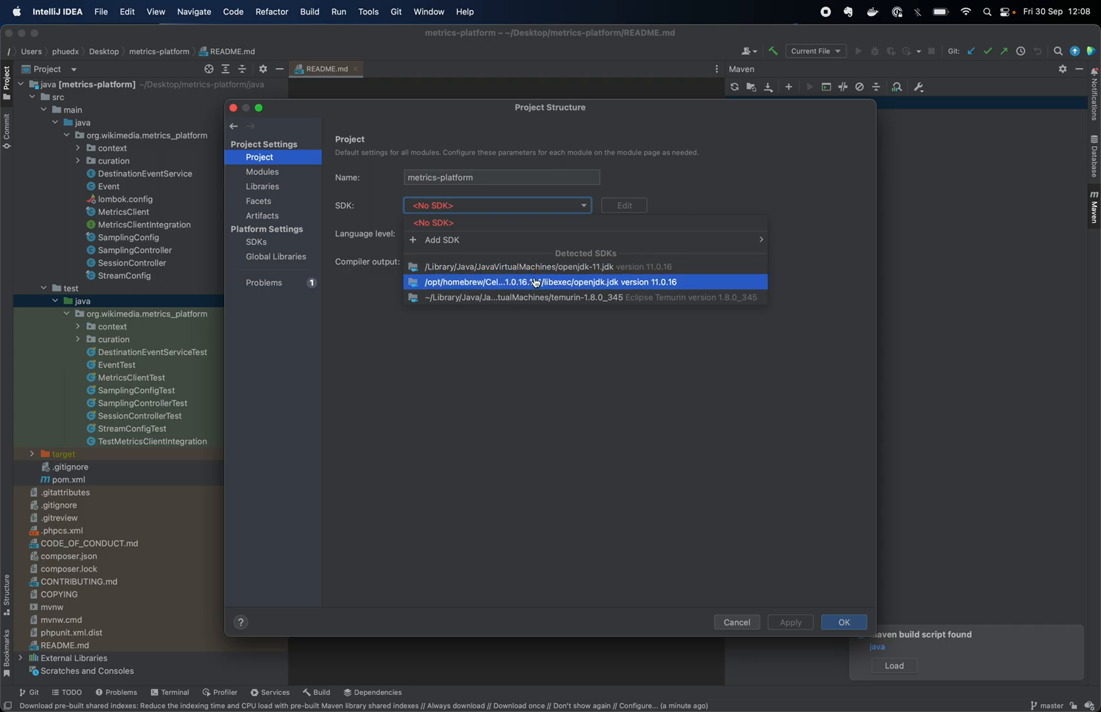
mouse_move(547, 266)
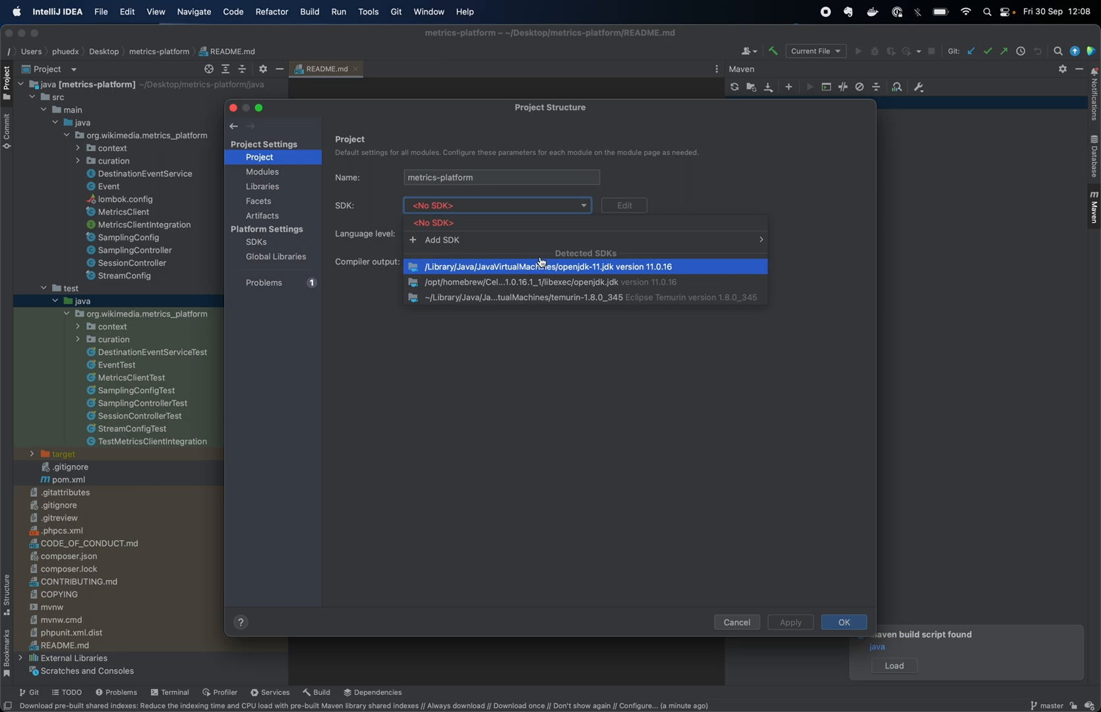
mouse_move(440, 240)
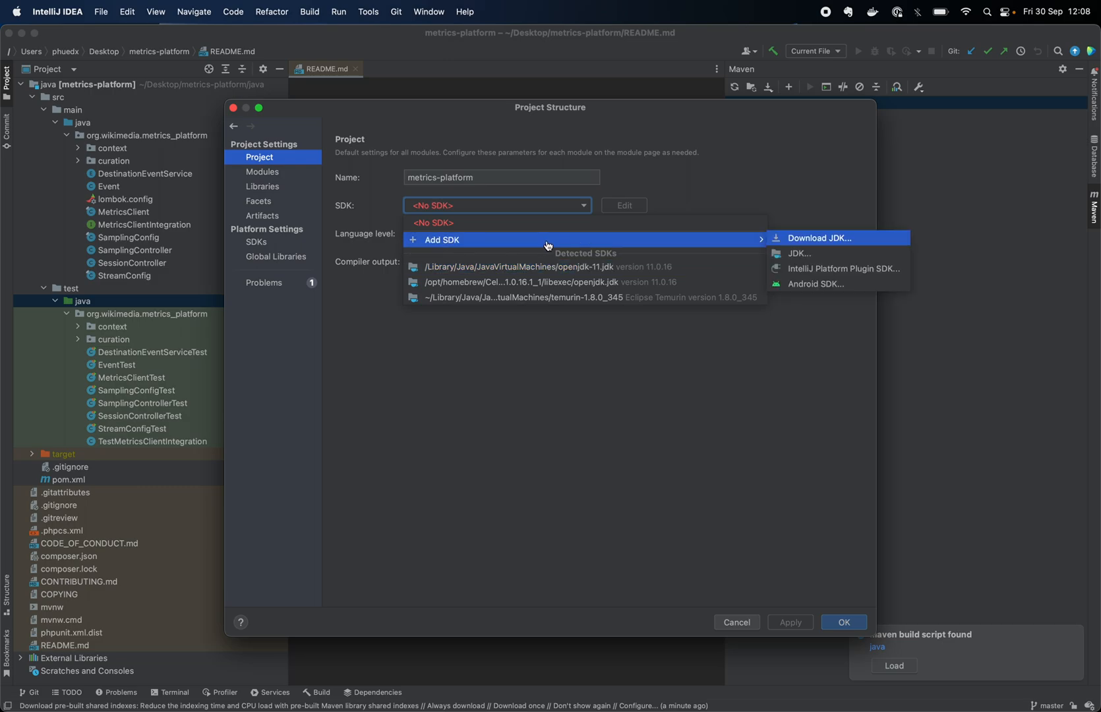
mouse_move(650, 247)
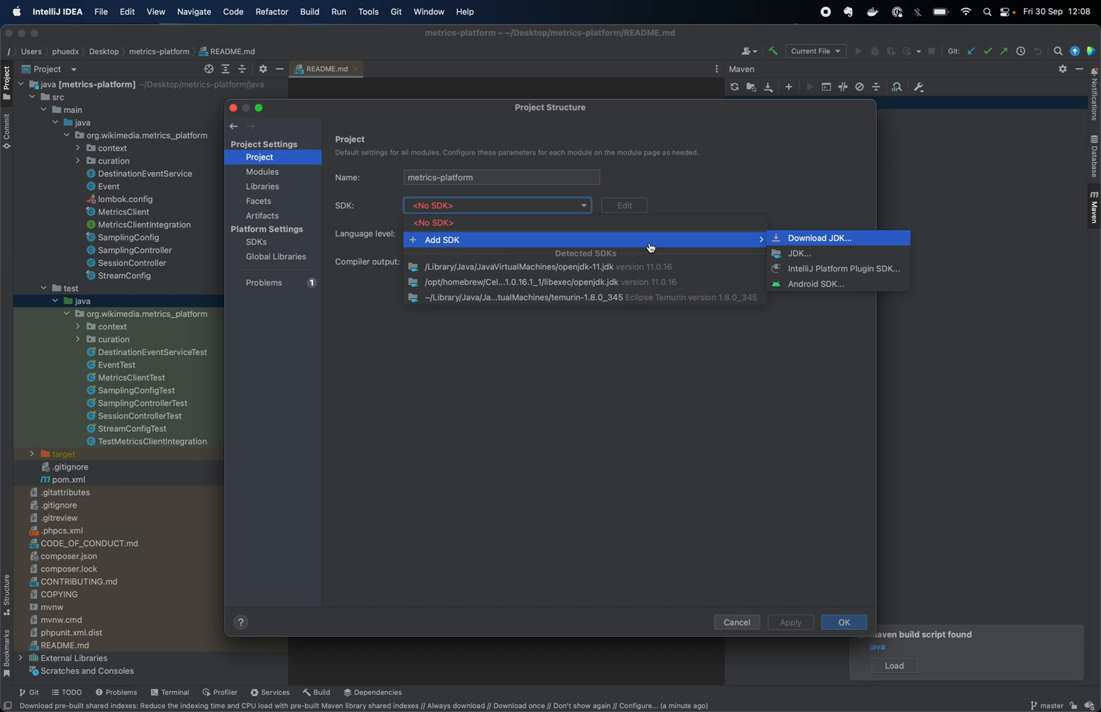
mouse_move(765, 244)
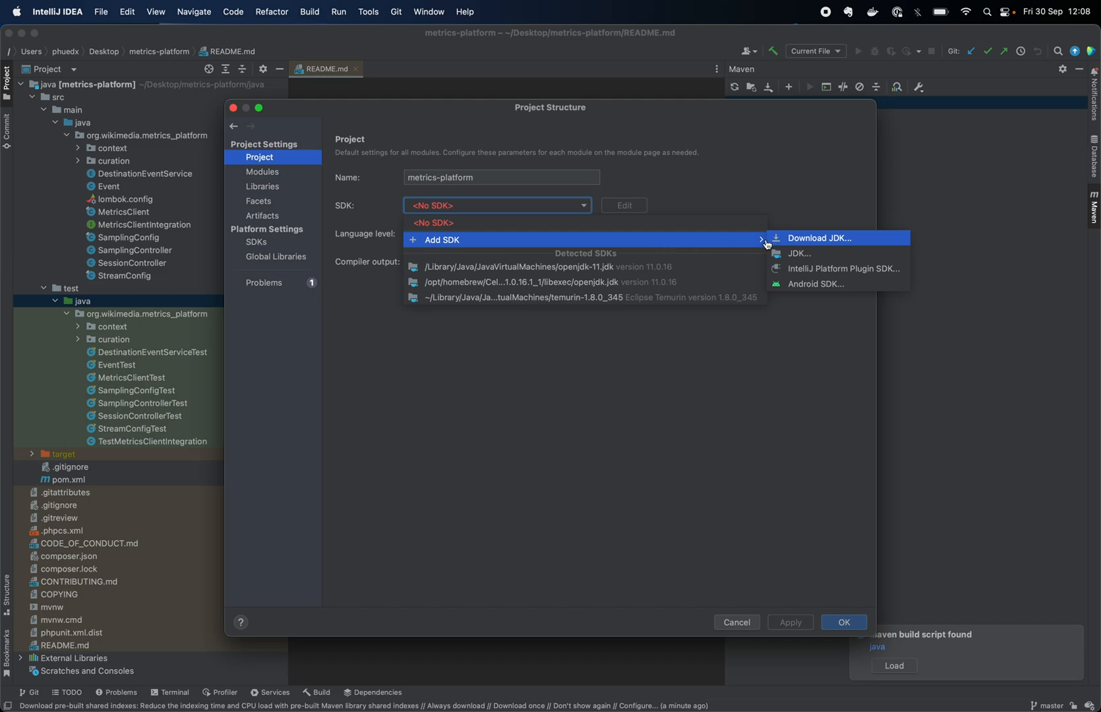
mouse_move(787, 242)
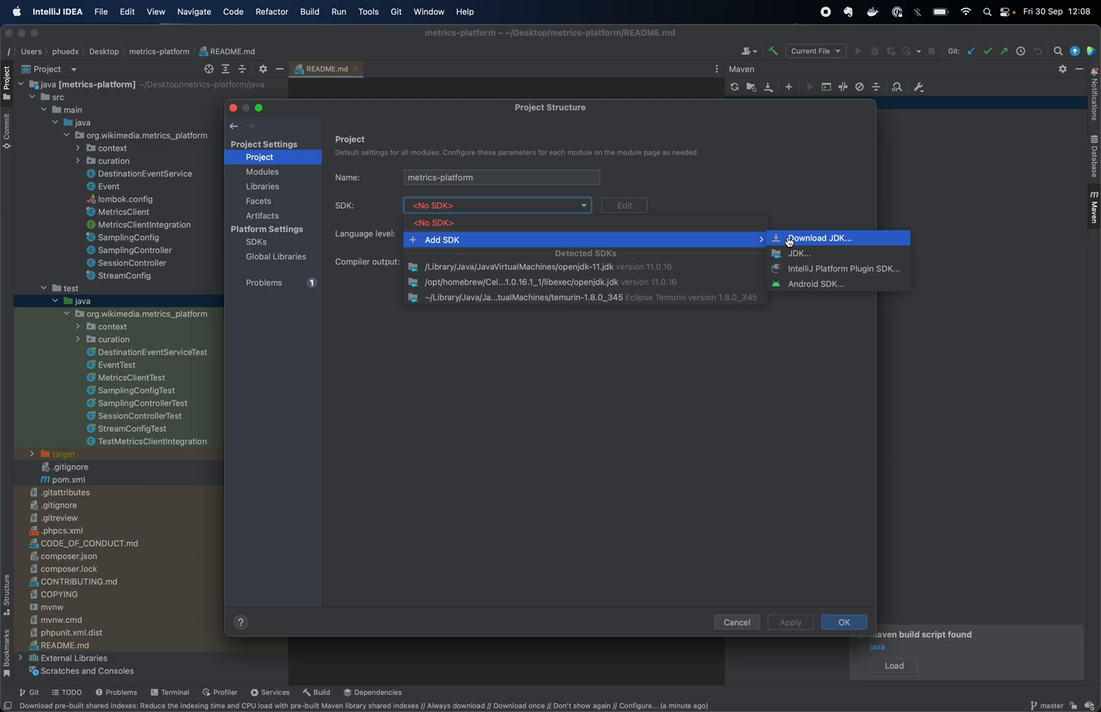
Set up a JDK download for version 1.8 from the Eclipse Temurin vendor
left_click(819, 239)
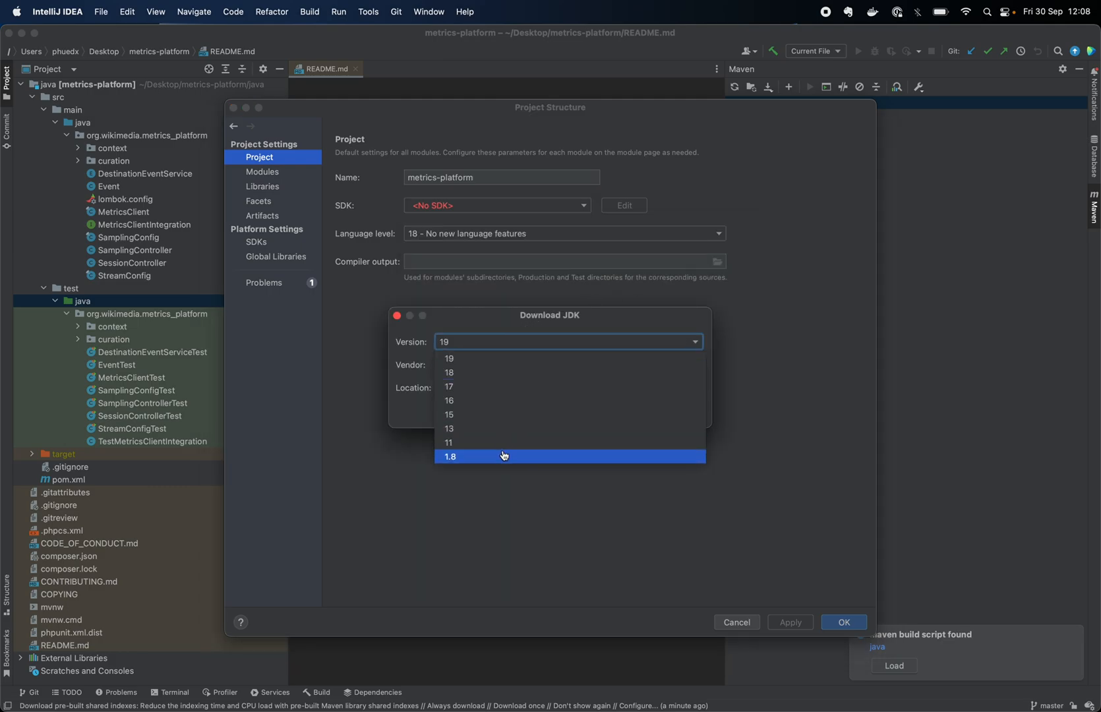
mouse_move(503, 459)
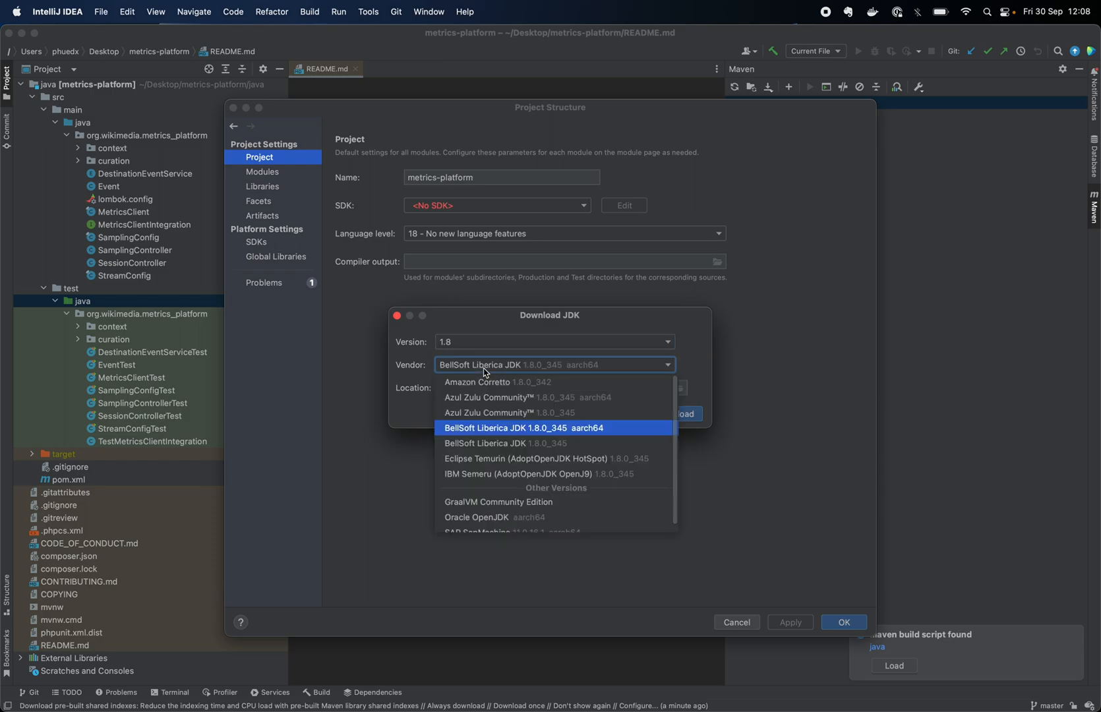
mouse_move(492, 459)
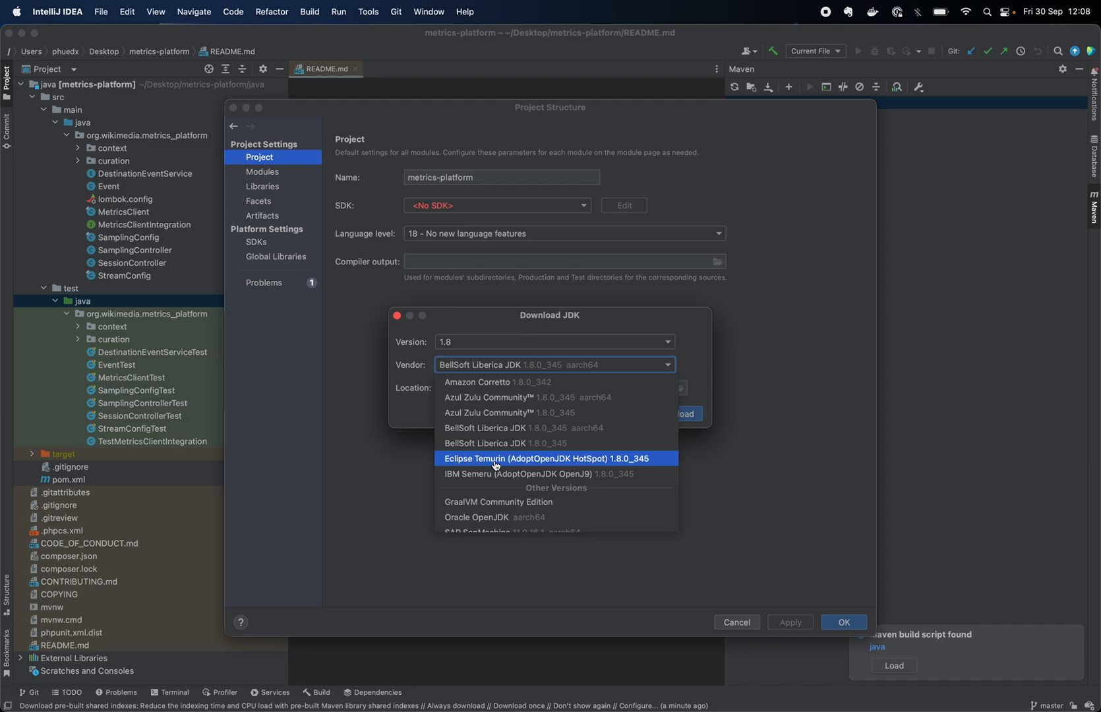
mouse_move(516, 465)
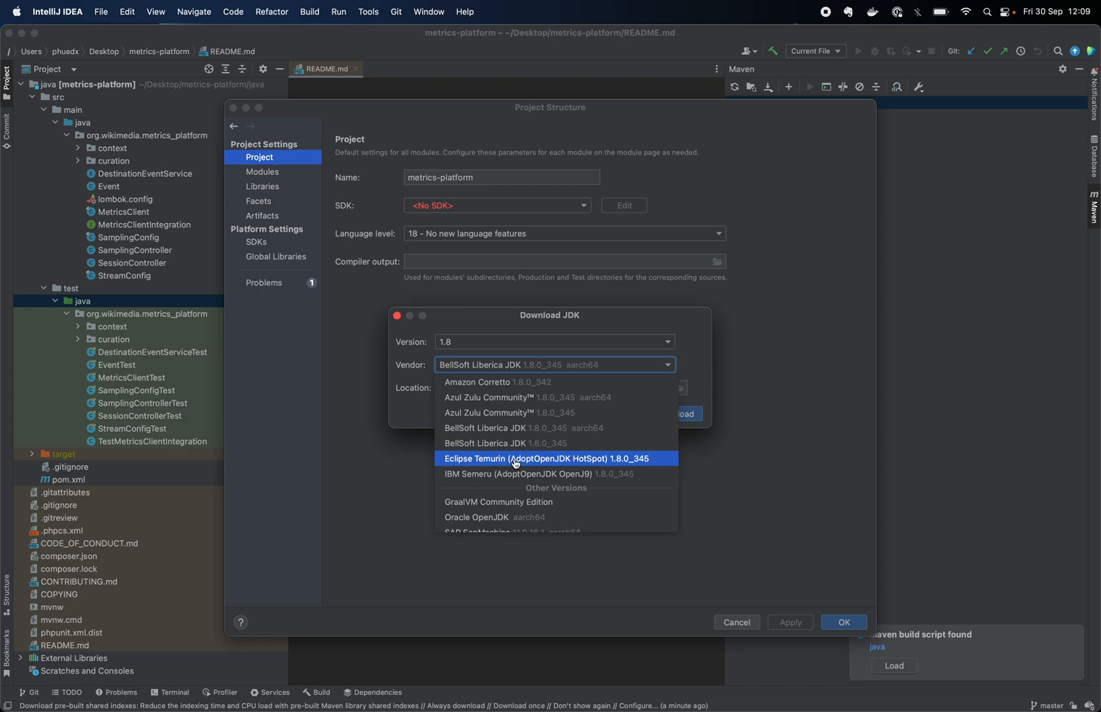
left_click(550, 458)
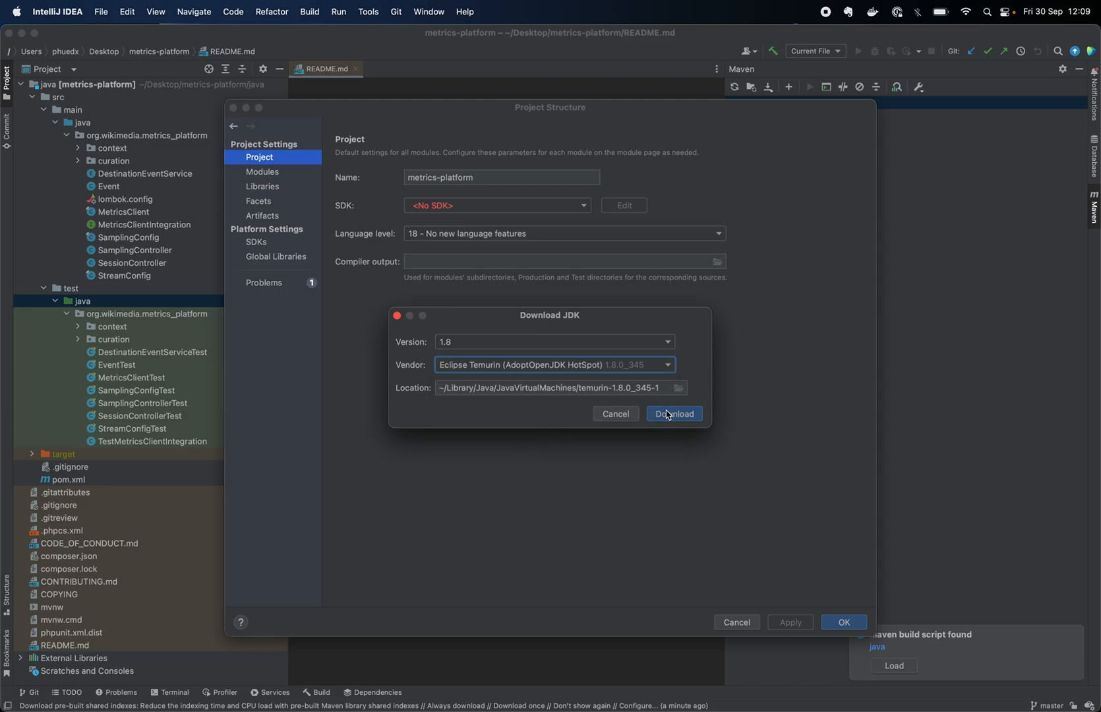
Download temurin-1.8, make it the project SDK and confirm the Project Structure settings
left_click(673, 414)
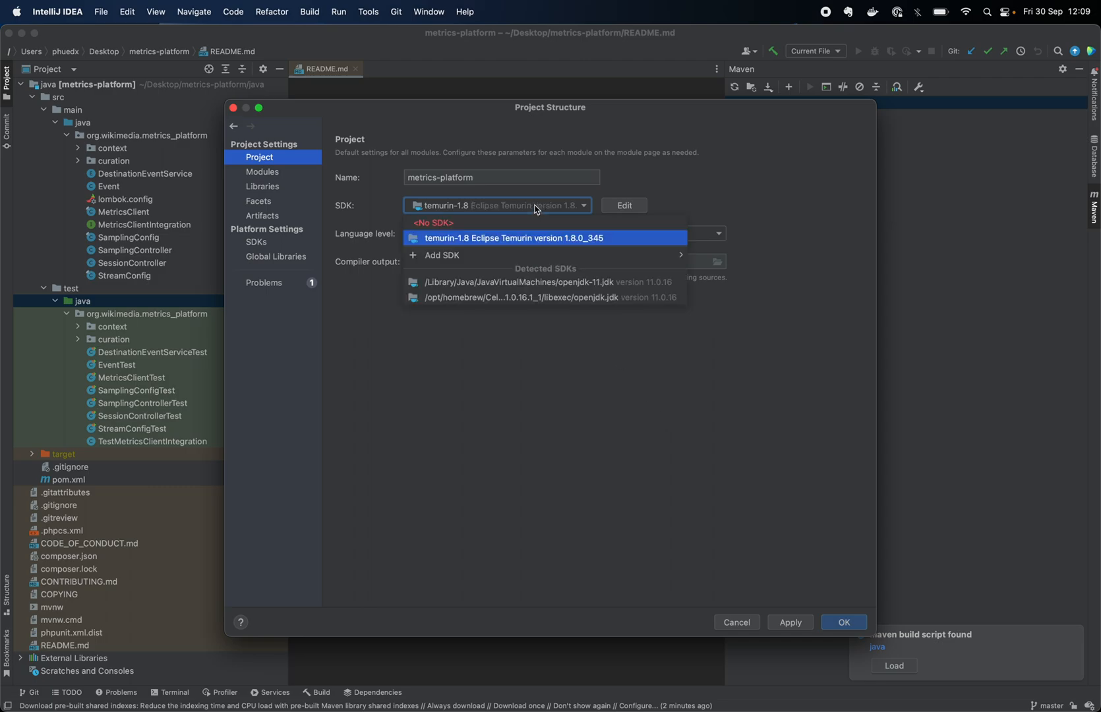
left_click(514, 238)
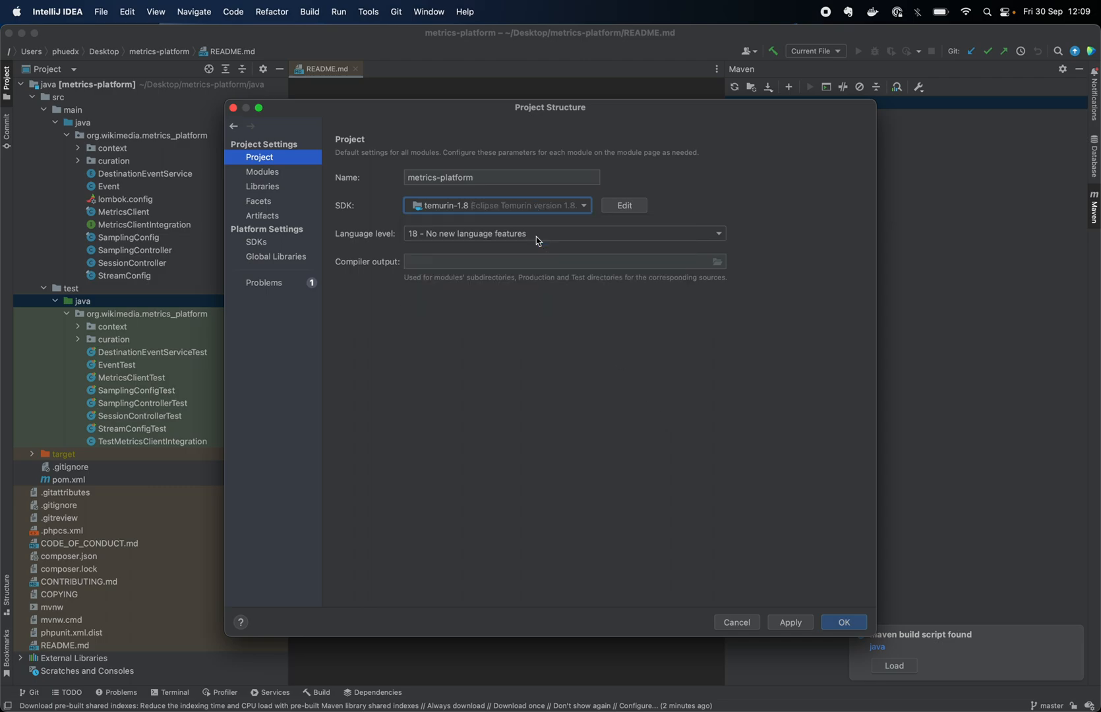
left_click(788, 623)
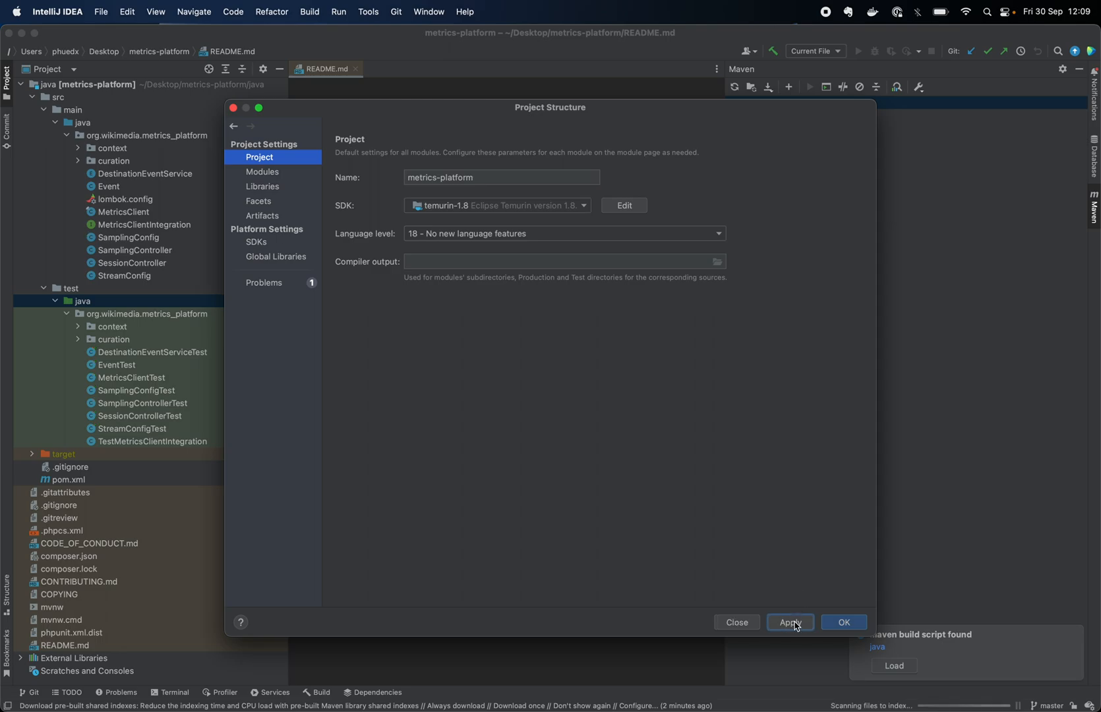
left_click(843, 622)
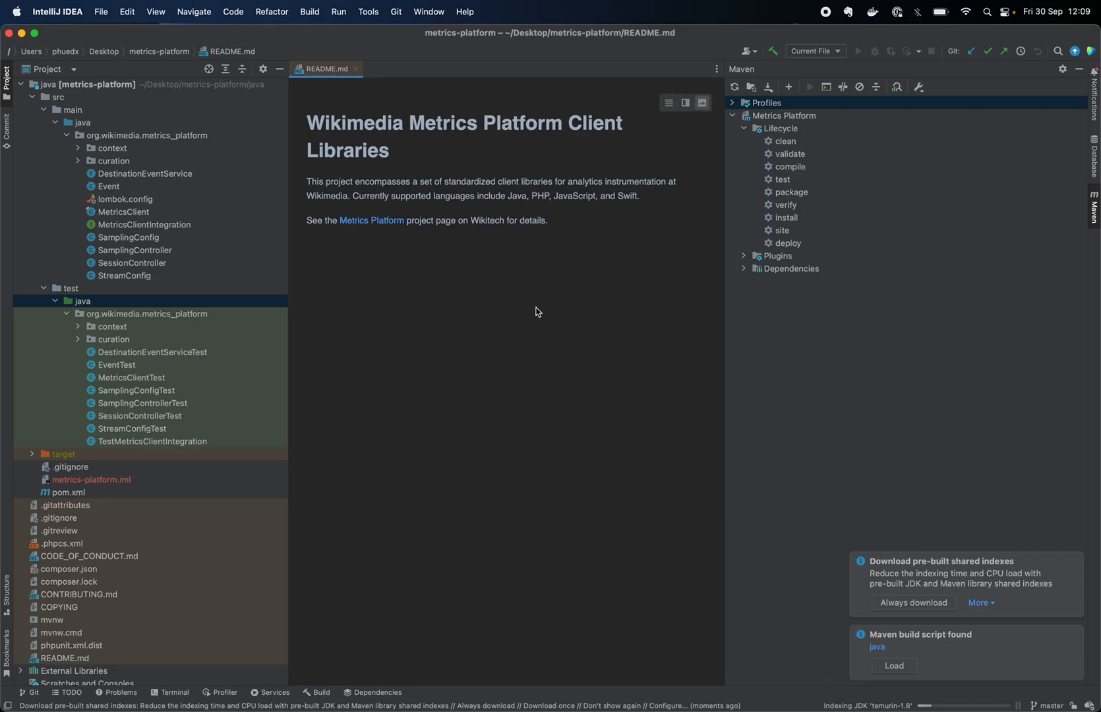
mouse_move(466, 227)
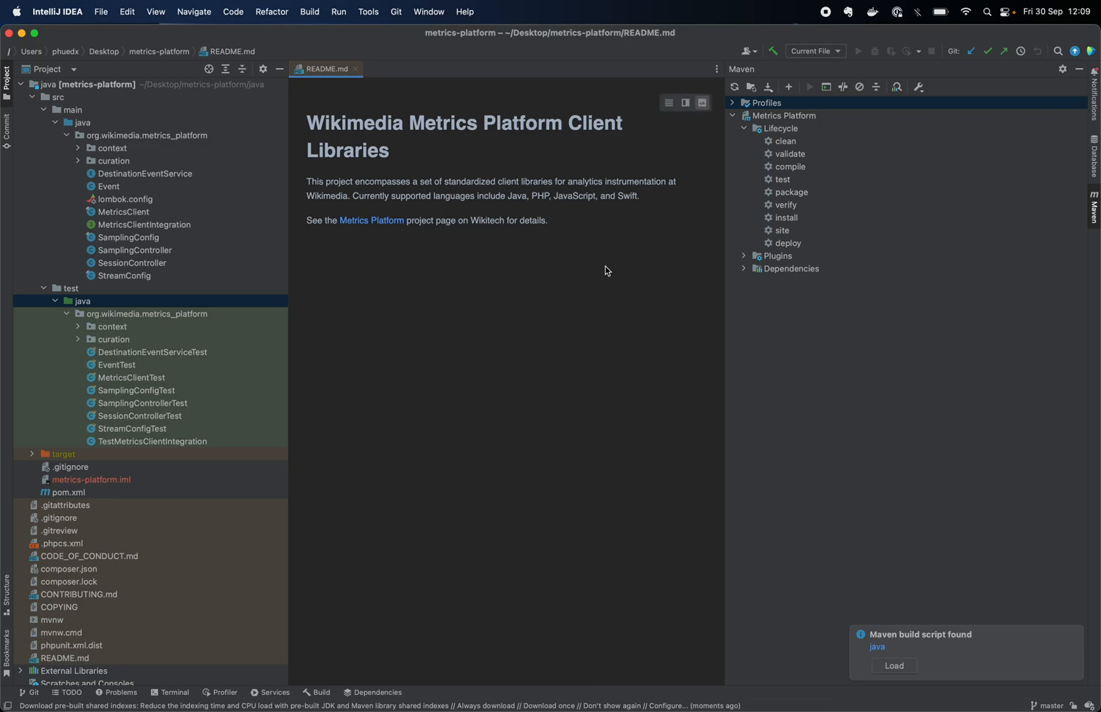
Run the Maven test lifecycle goal for Metrics Platform
double_click(782, 179)
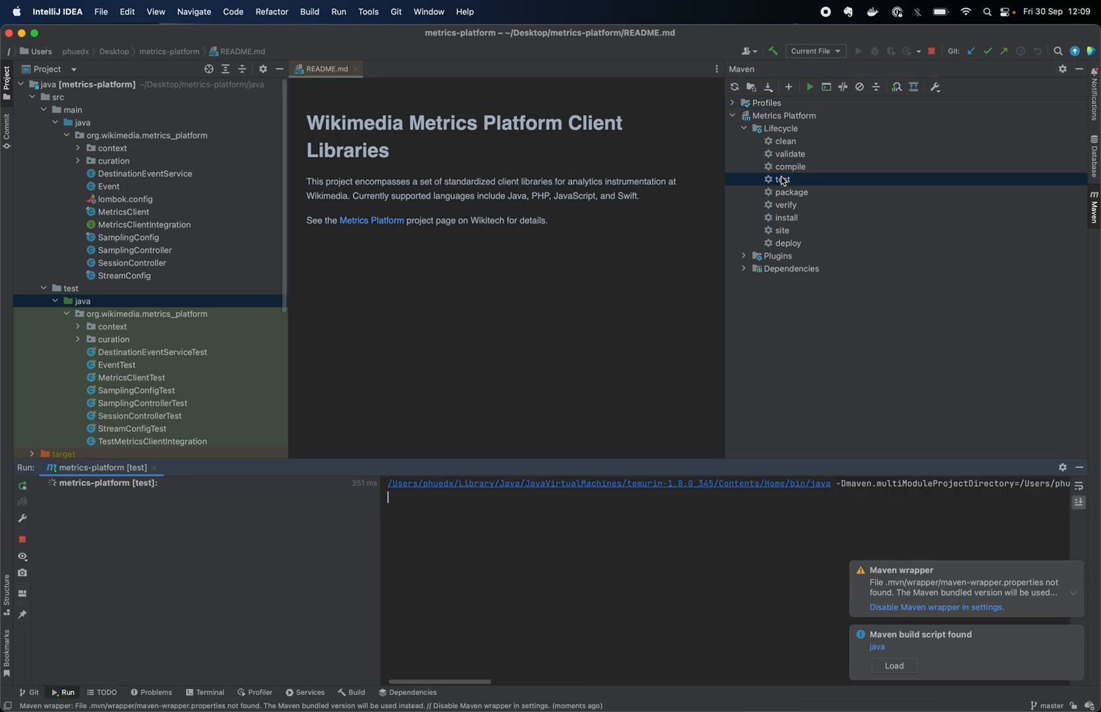
left_click(782, 179)
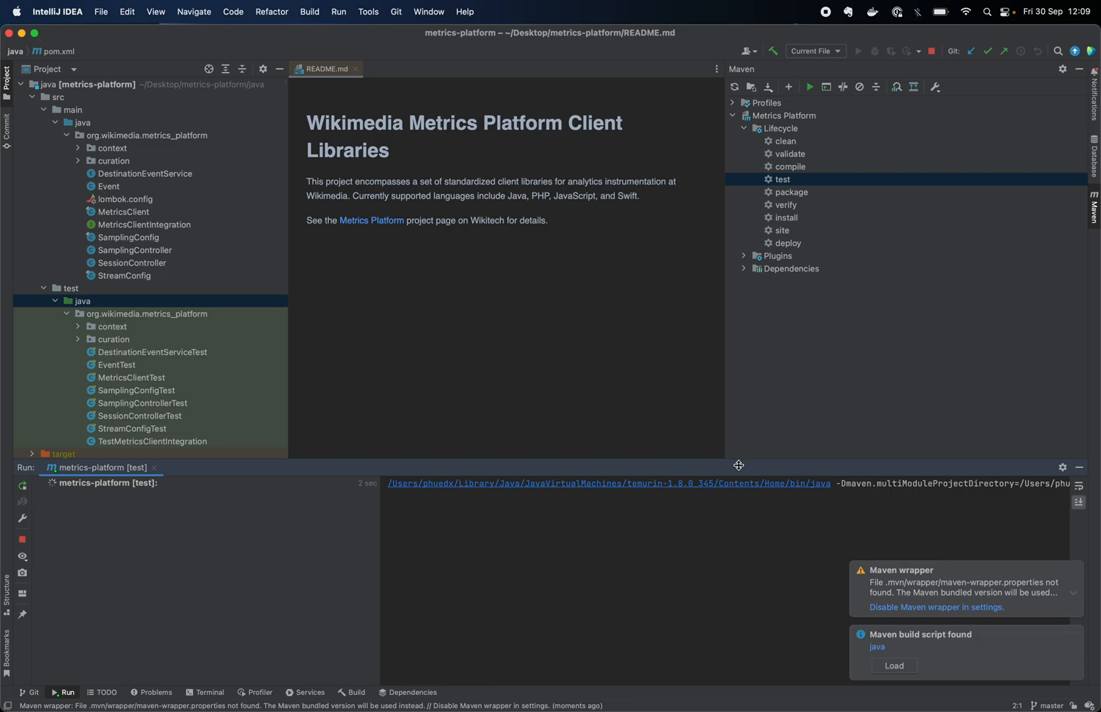